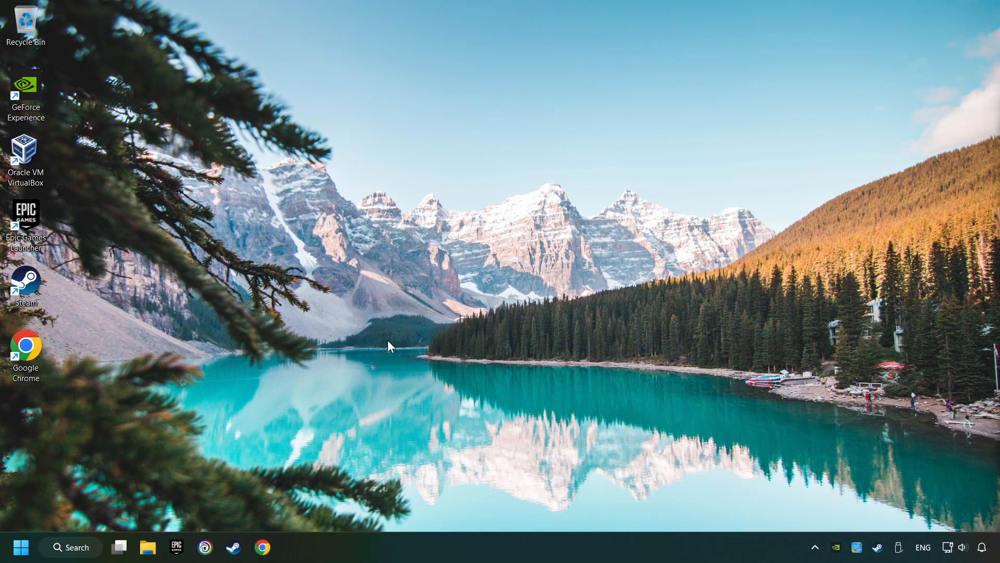
Step: Search Windows for "device" to bring up Device Manager
left_click(70, 547)
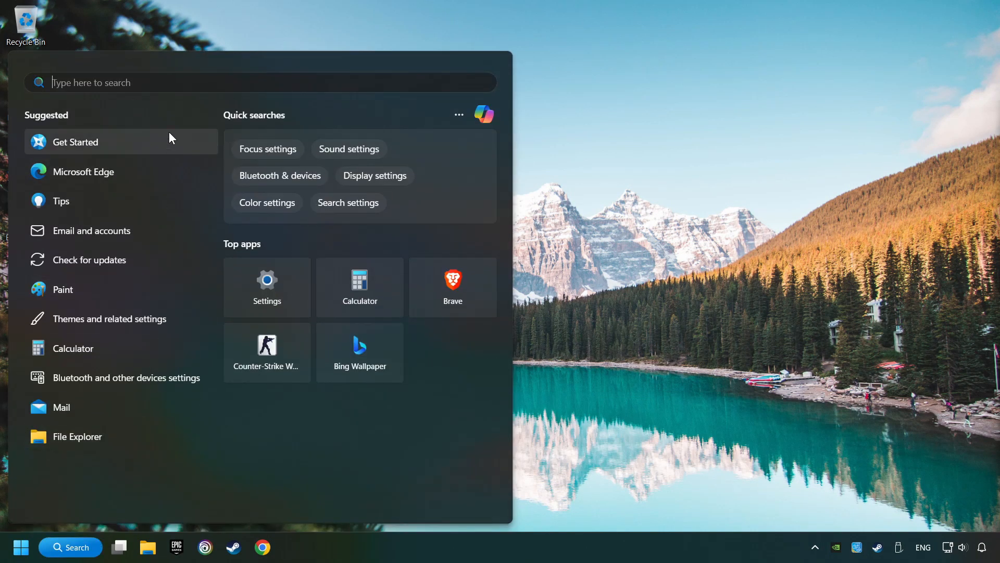
type("device")
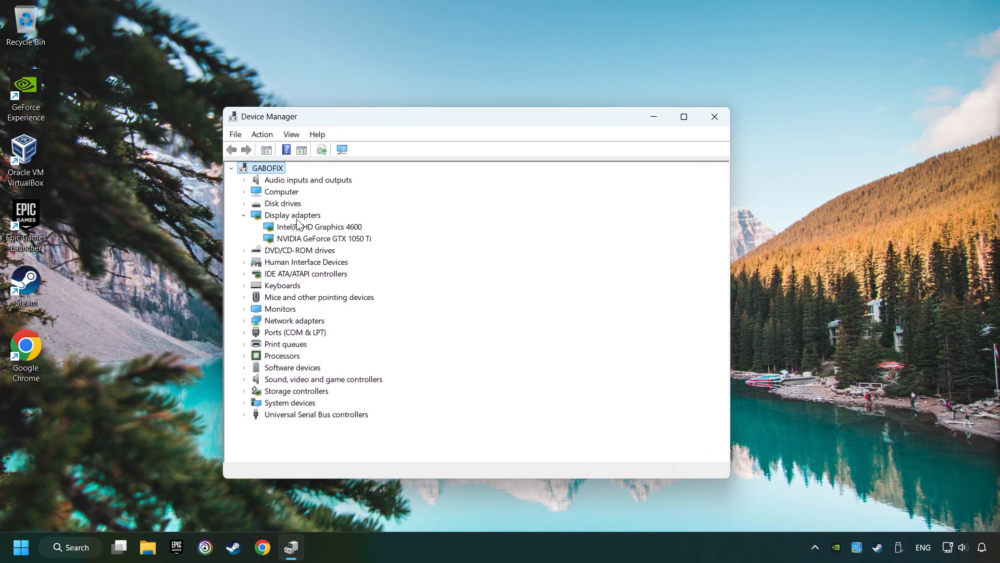
Step: Run an automatic driver search for the NVIDIA GeForce GTX 1050 Ti, accept the result and close Device Manager
left_click(325, 238)
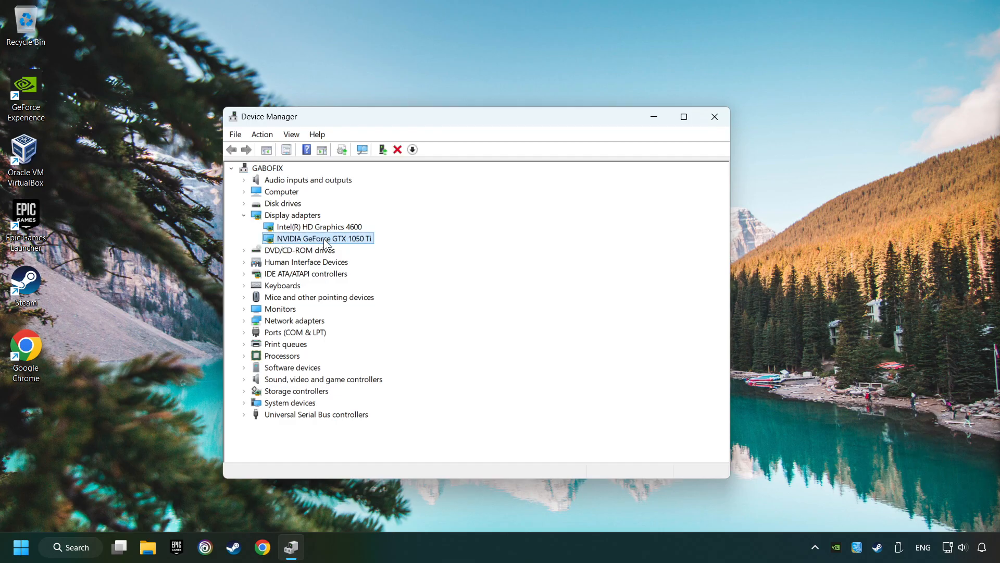
right_click(324, 237)
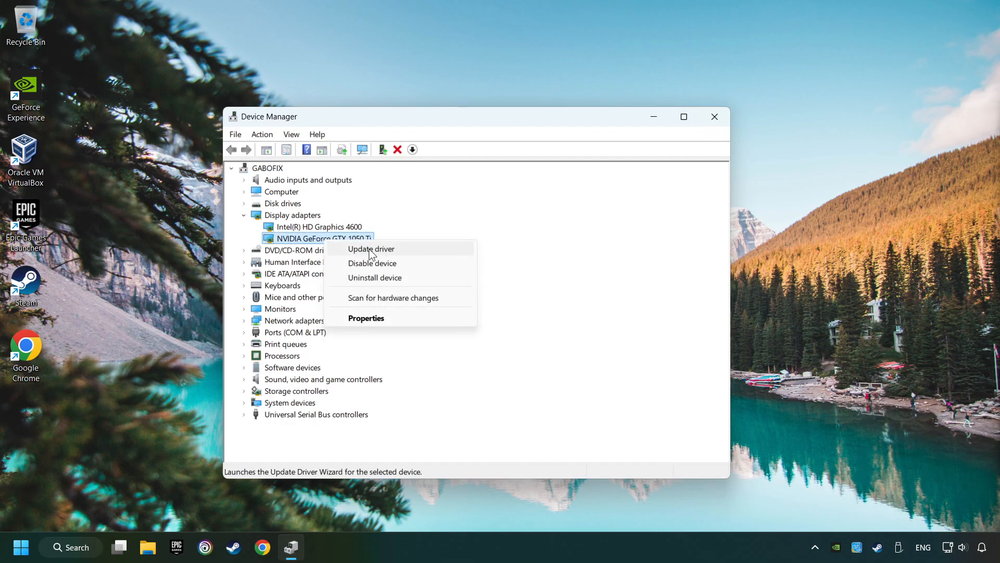
left_click(371, 249)
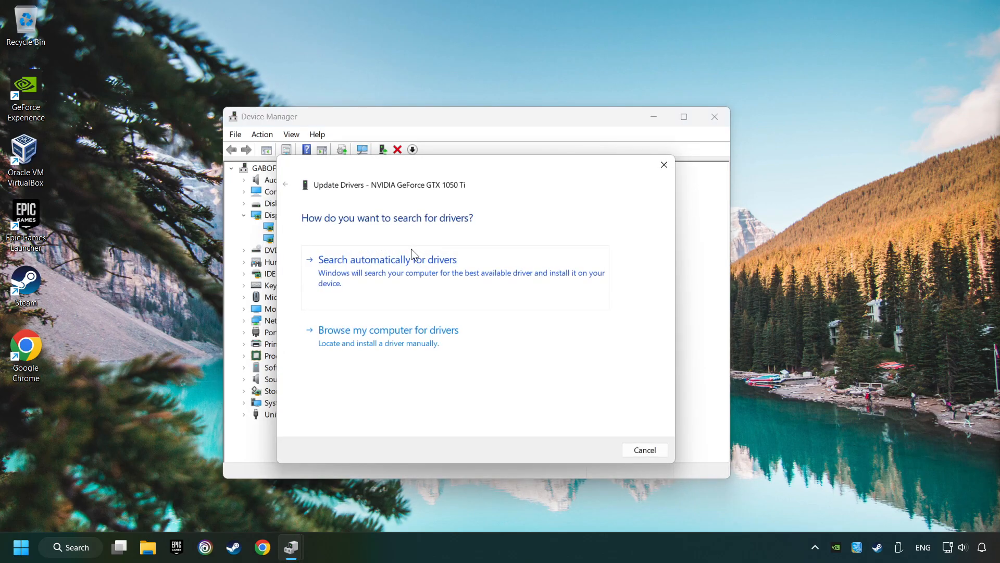
mouse_move(336, 274)
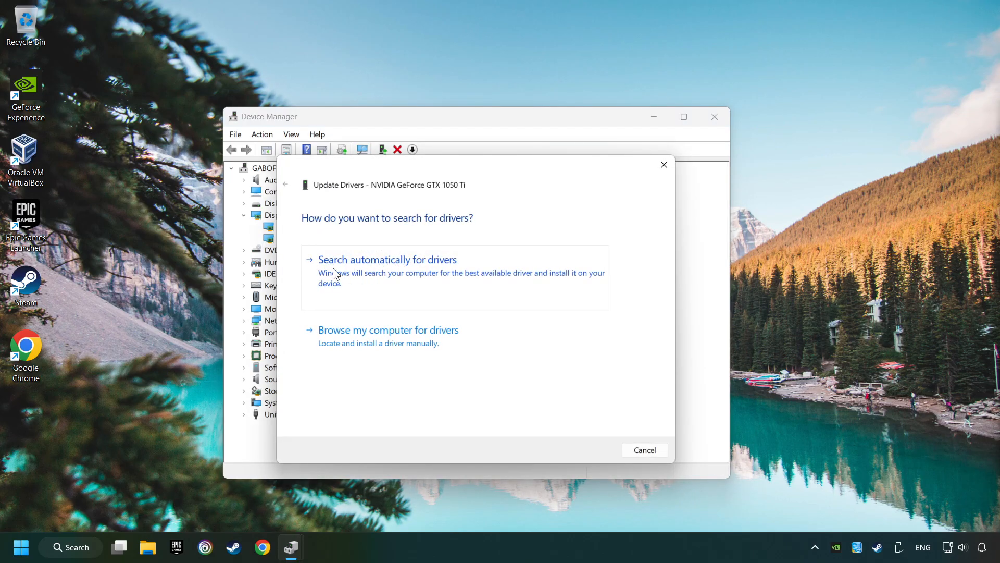
left_click(386, 259)
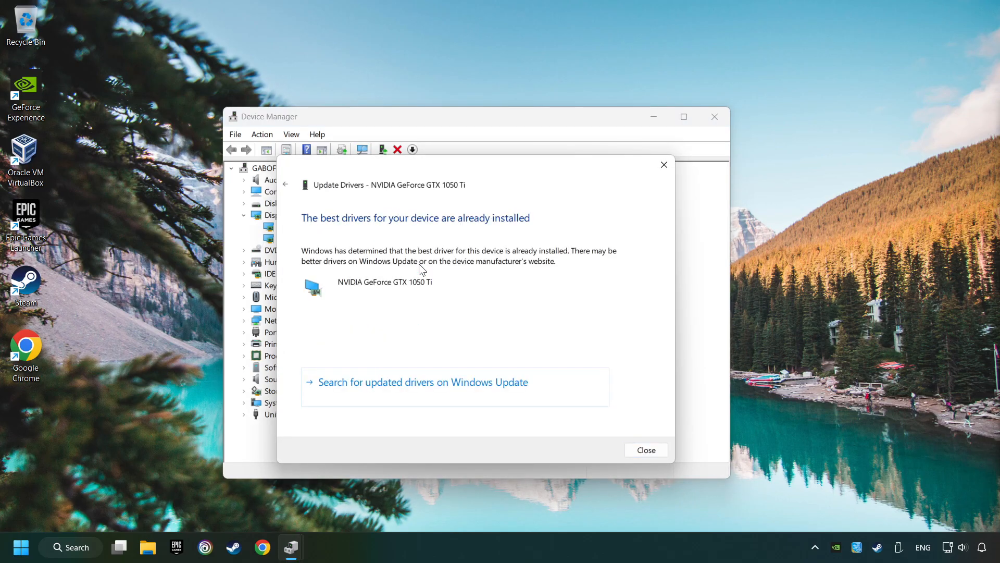
mouse_move(623, 416)
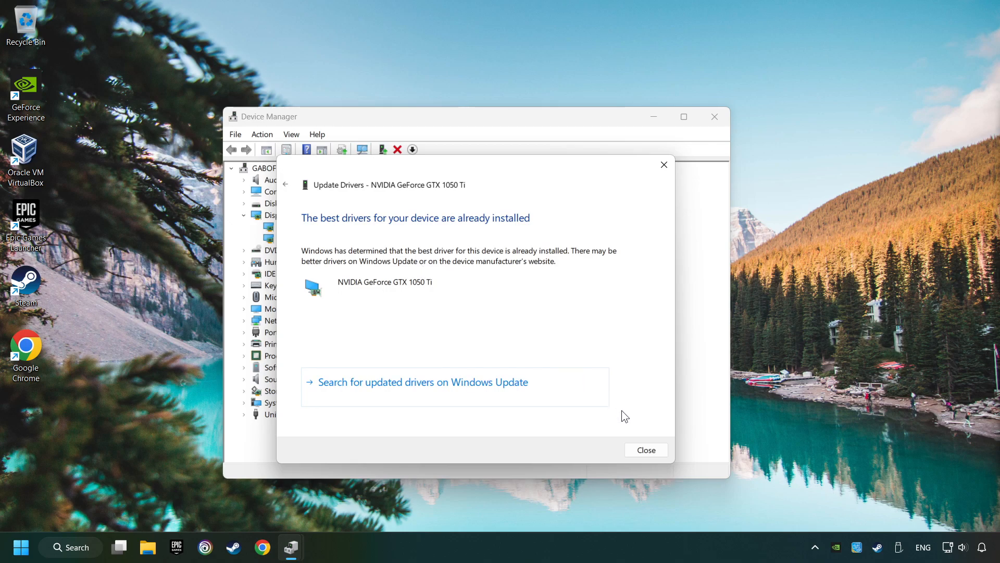
left_click(645, 450)
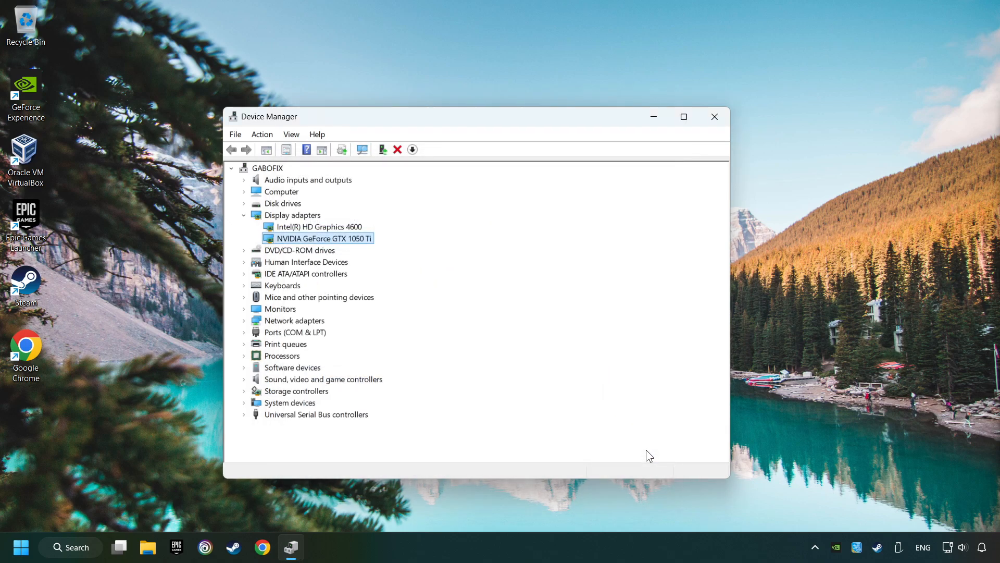
mouse_move(712, 141)
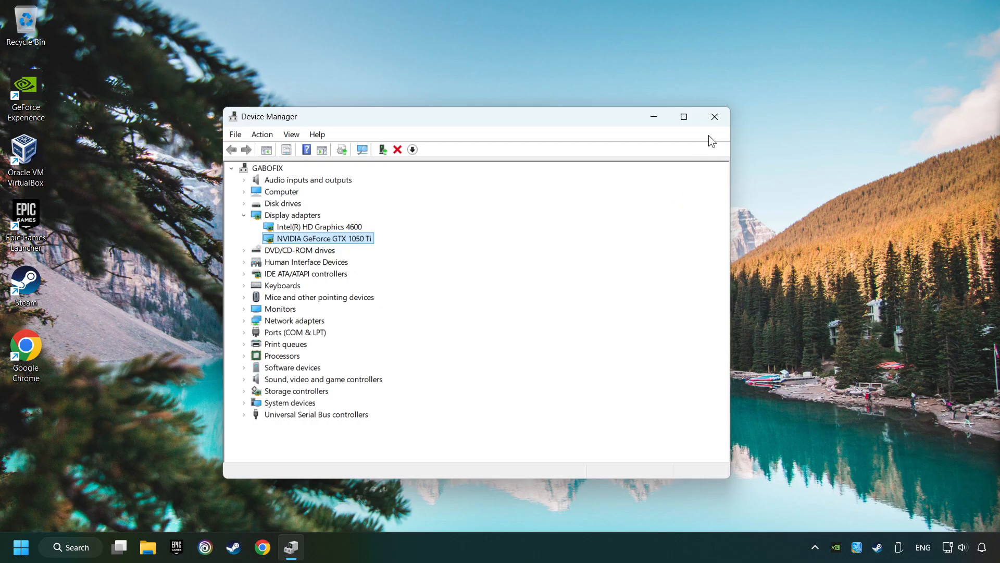
left_click(714, 116)
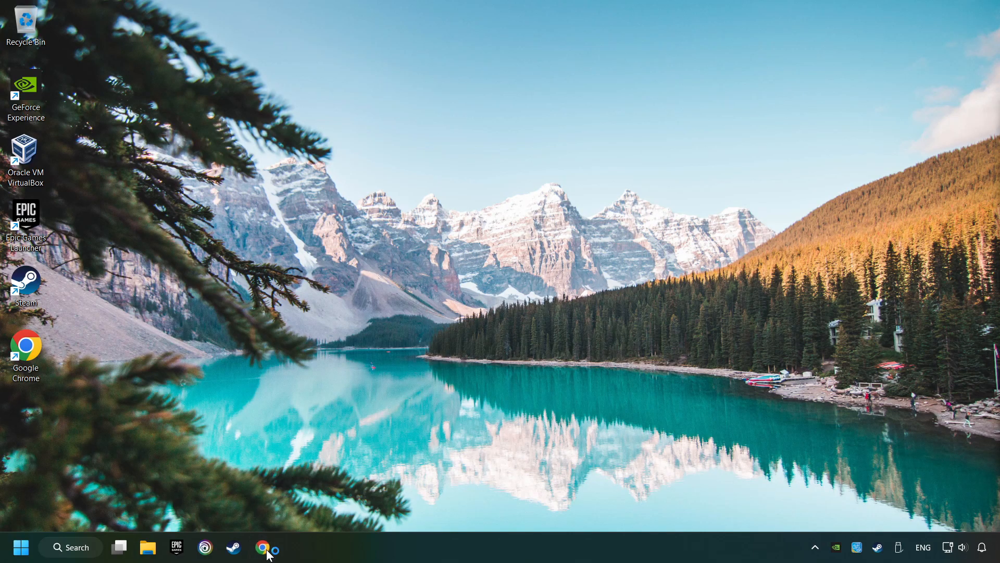
Step: Search "nvidia" in Chrome, reach the Official GeForce Drivers page and download the GeForce Experience installer
left_click(261, 547)
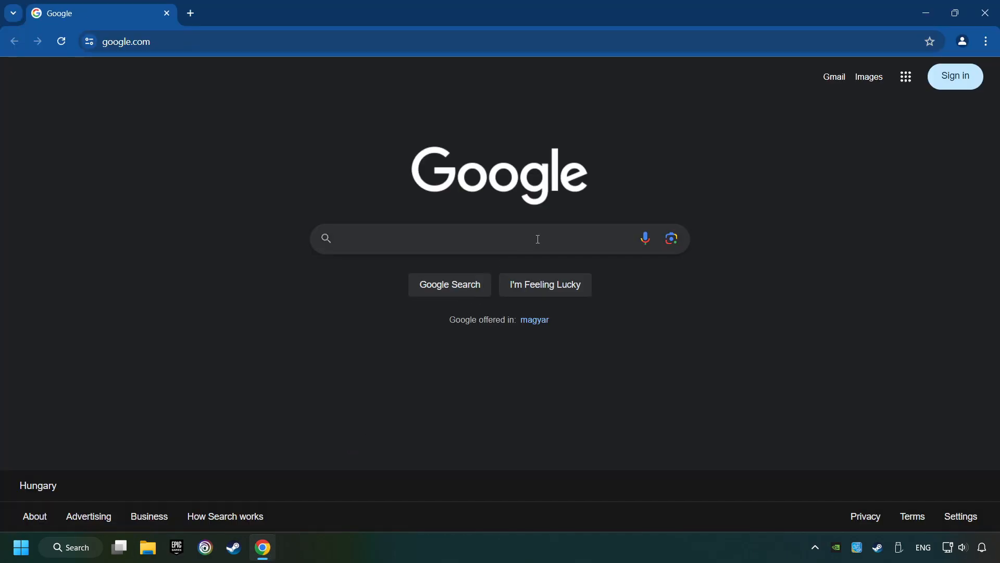
type("nvidia geforce driver download")
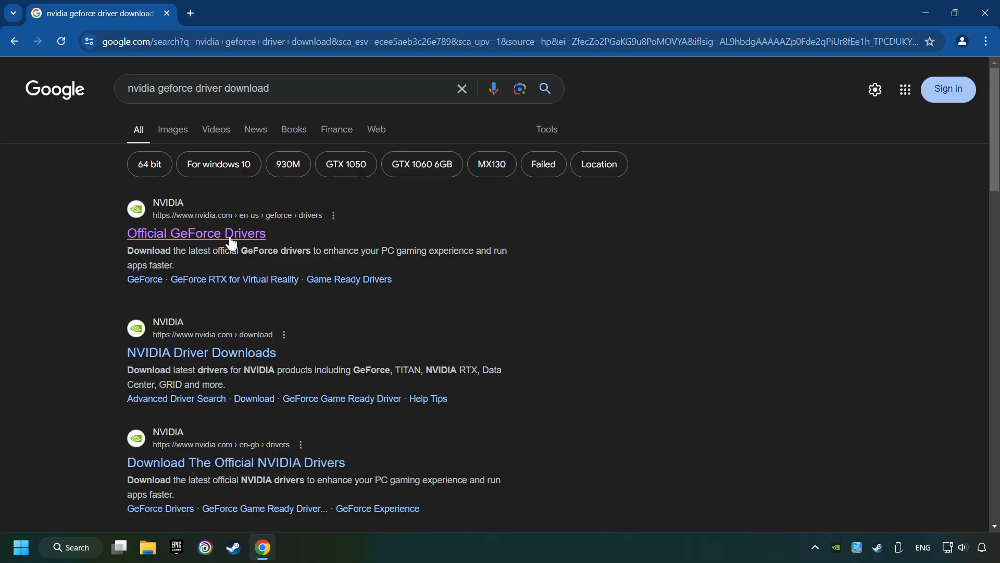
left_click(196, 233)
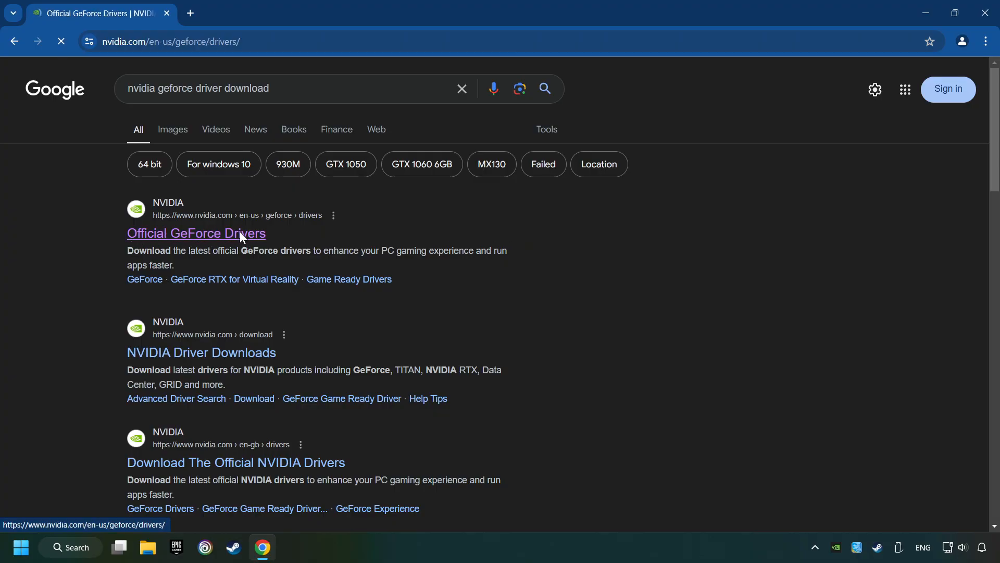
left_click(196, 232)
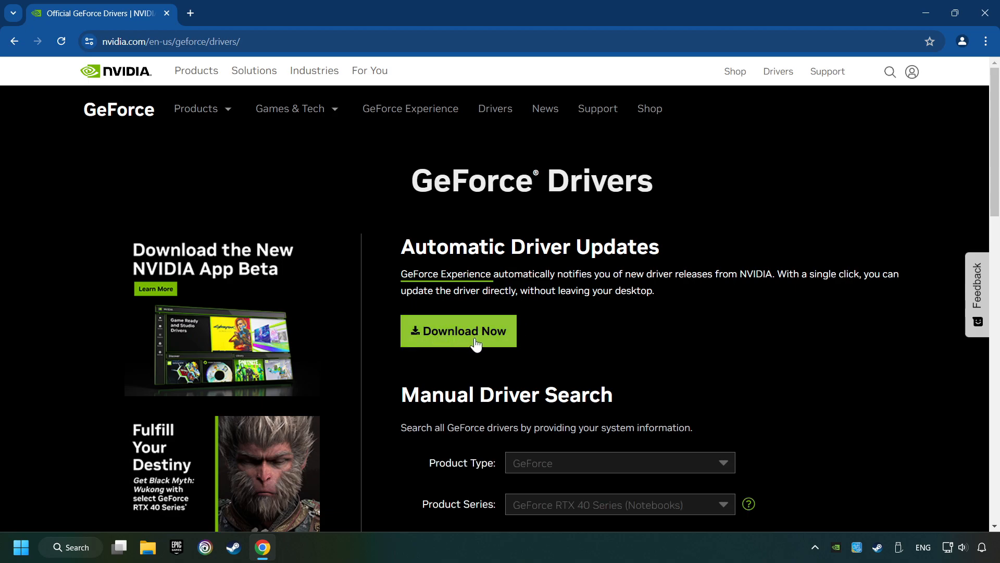
left_click(458, 330)
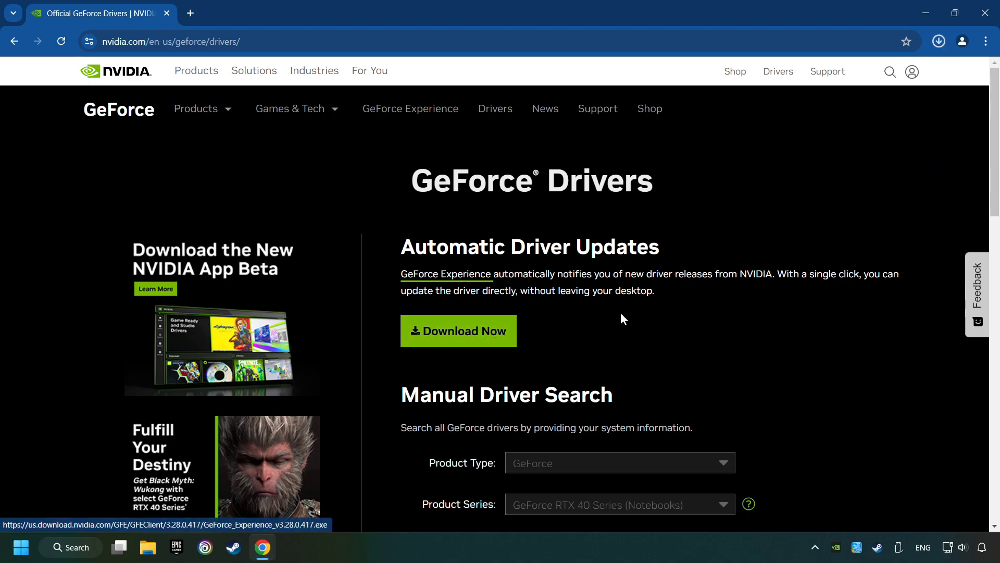
left_click(937, 42)
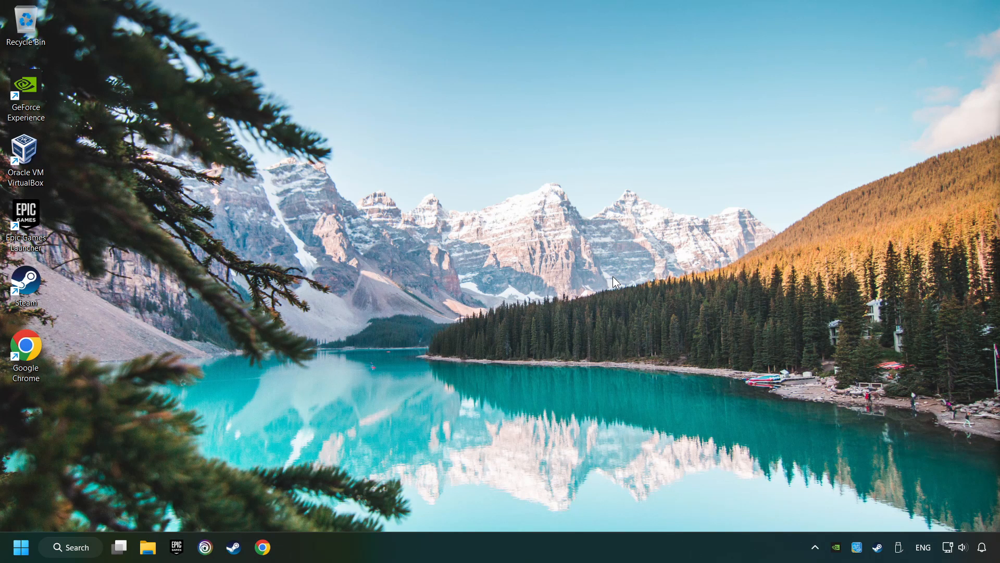
Step: Launch the downloaded installer and agree to install GeForce Experience 3.28.0.417
double_click(25, 99)
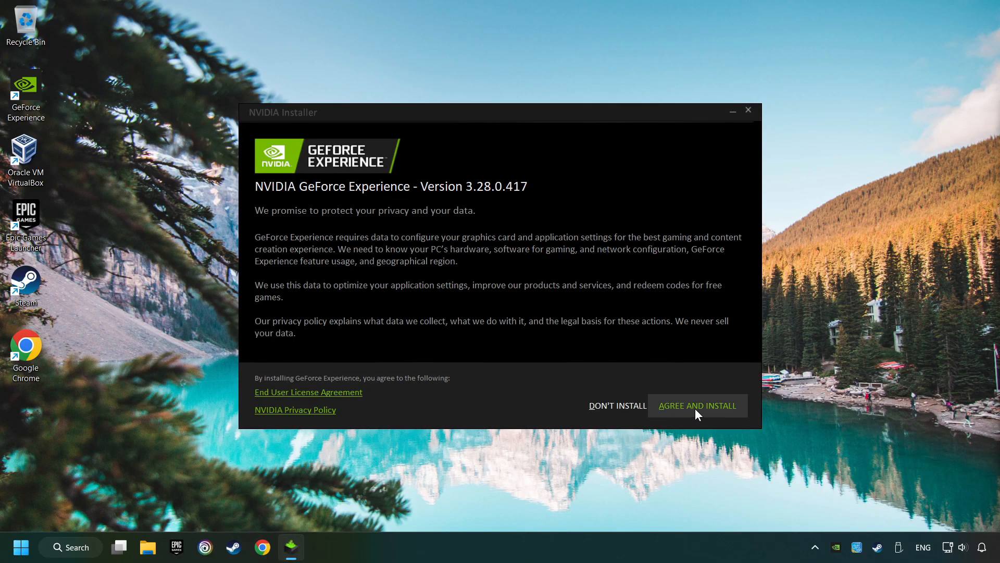
left_click(697, 405)
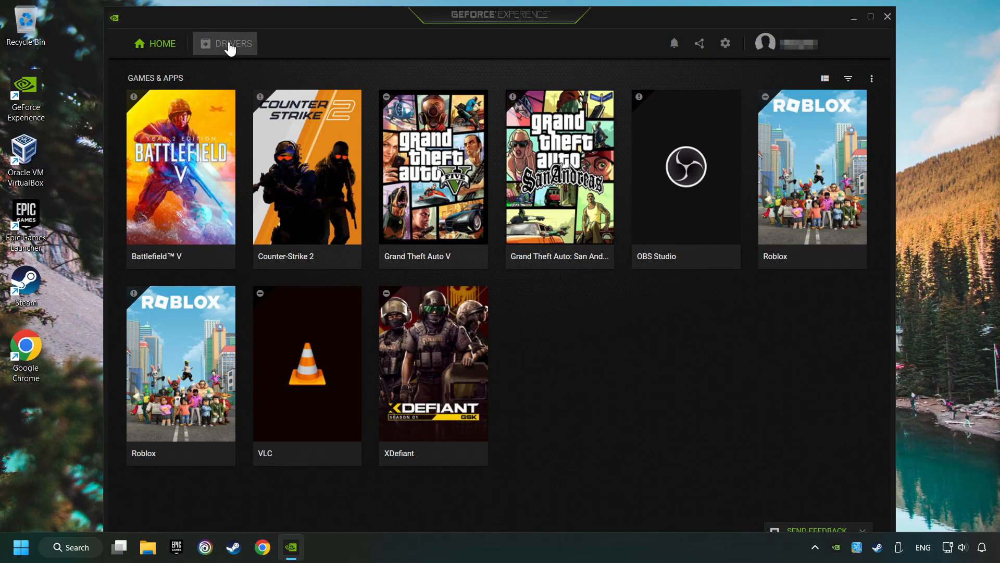
Step: Confirm Game Ready Driver 560.70 is installed in the Drivers section, then close GeForce Experience
left_click(225, 44)
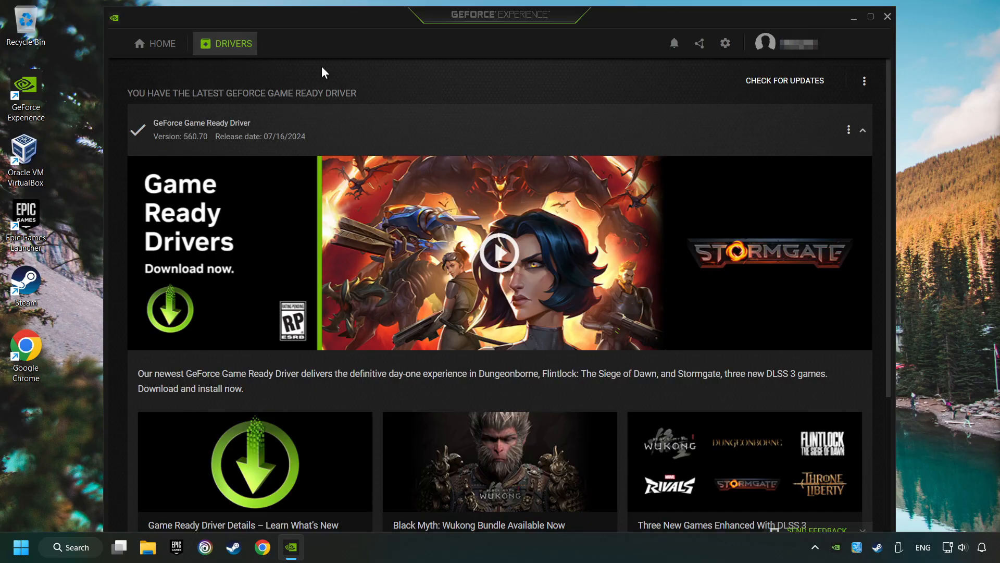
left_click(785, 80)
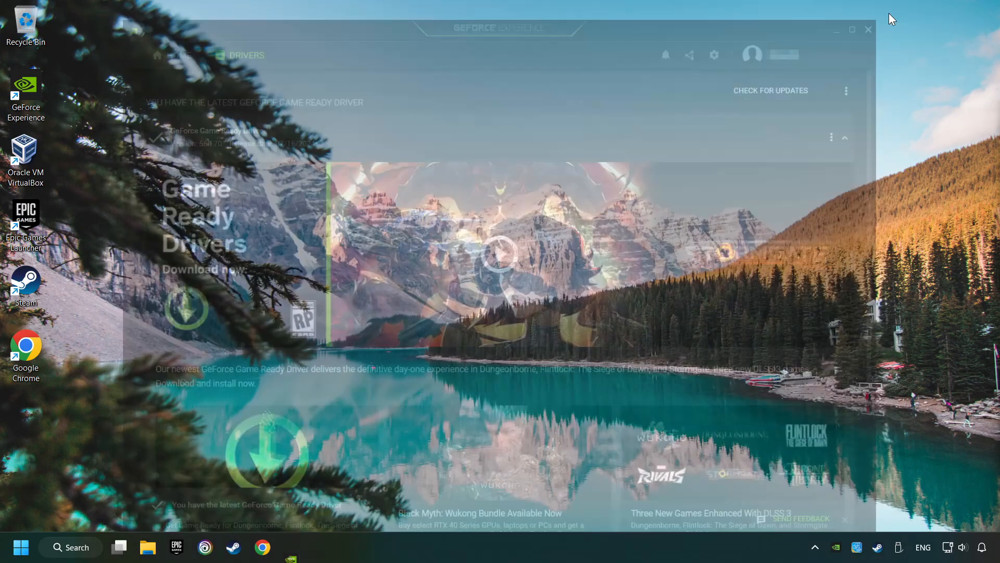
left_click(868, 29)
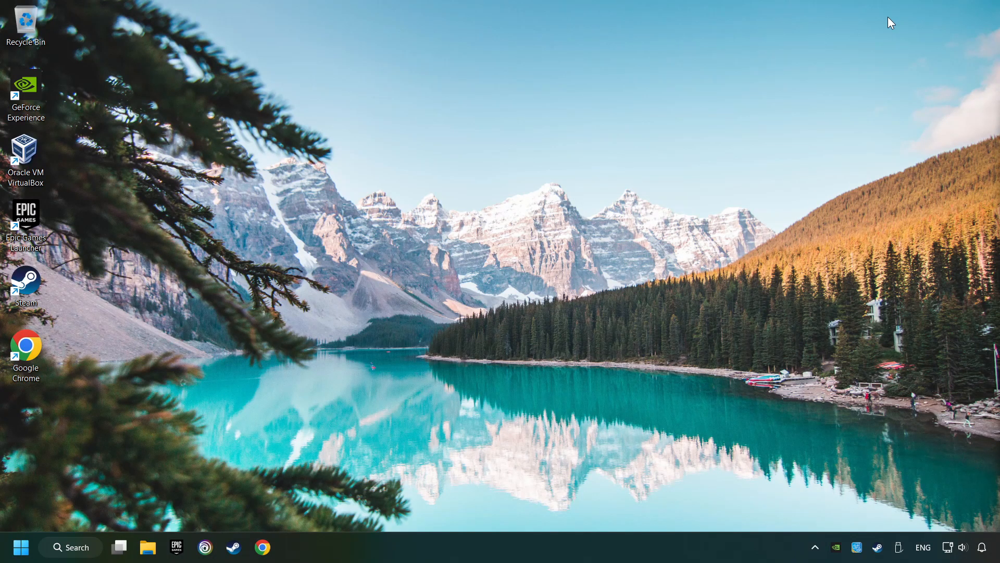
mouse_move(546, 260)
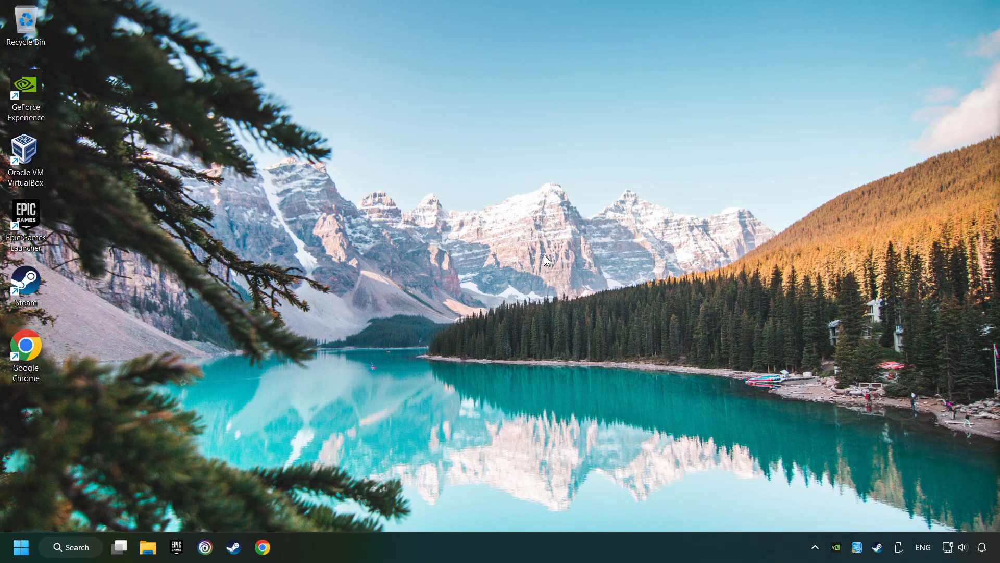
mouse_move(96, 551)
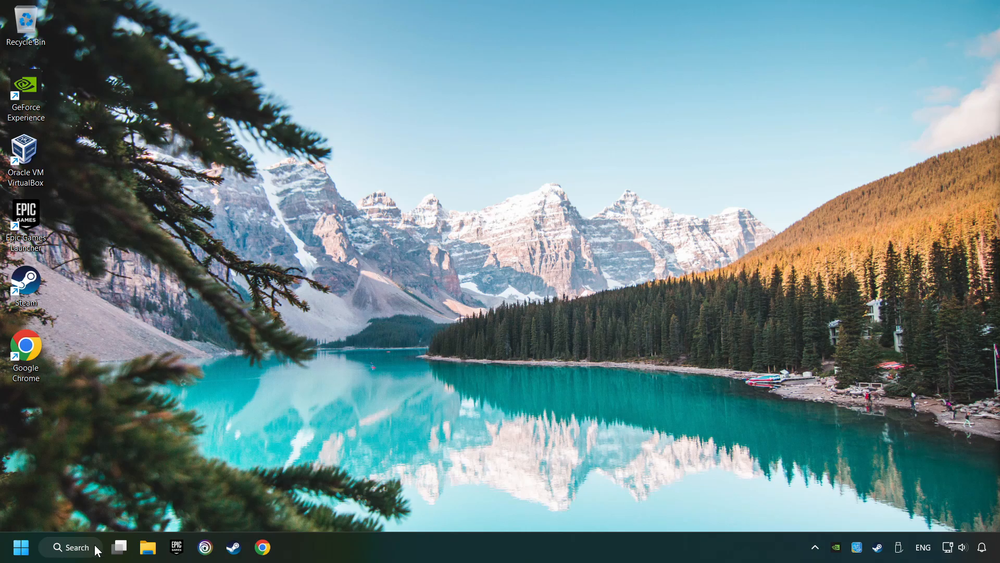
Step: Search "graphics settings" and open the Graphics settings page
left_click(70, 547)
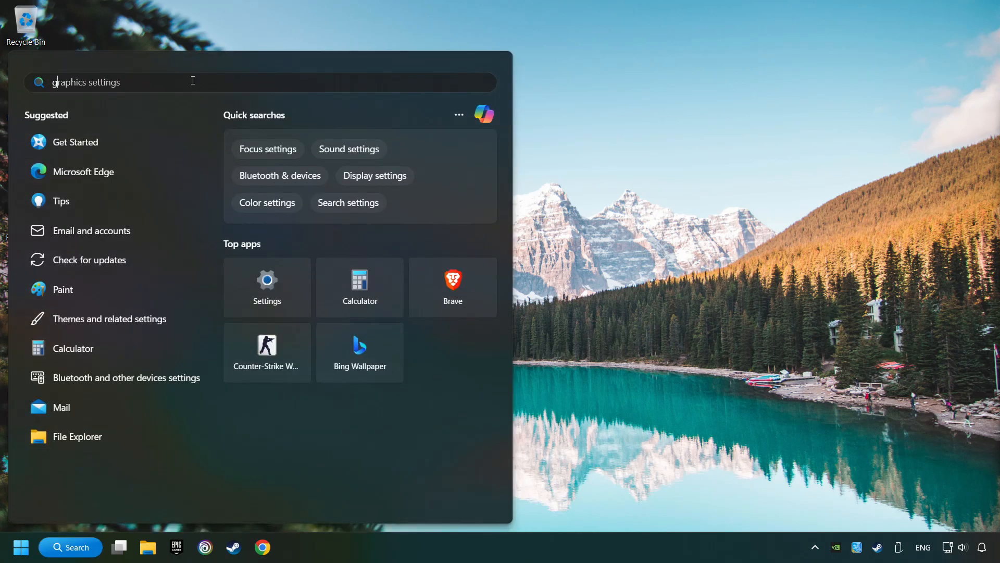
type("graphics settings")
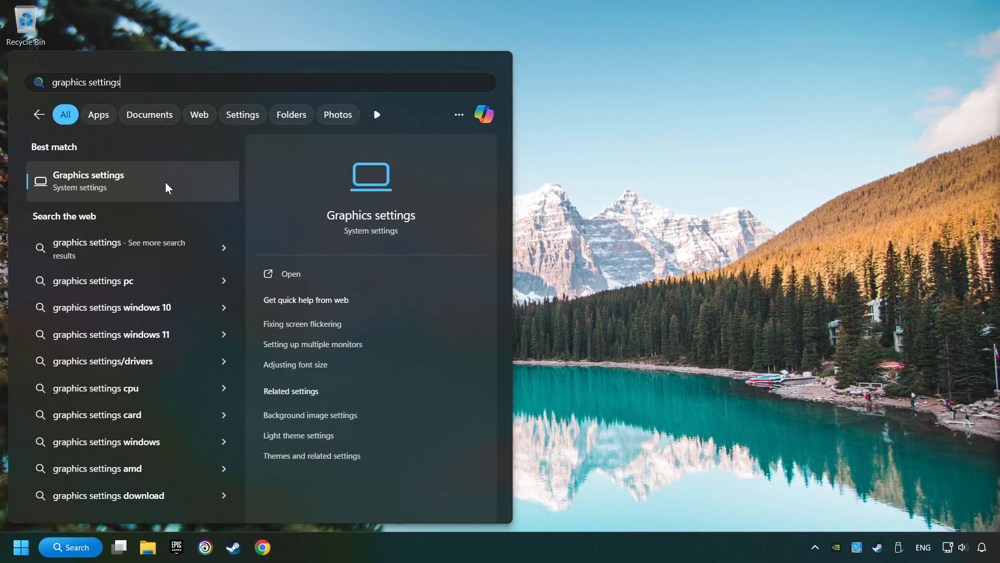
left_click(89, 180)
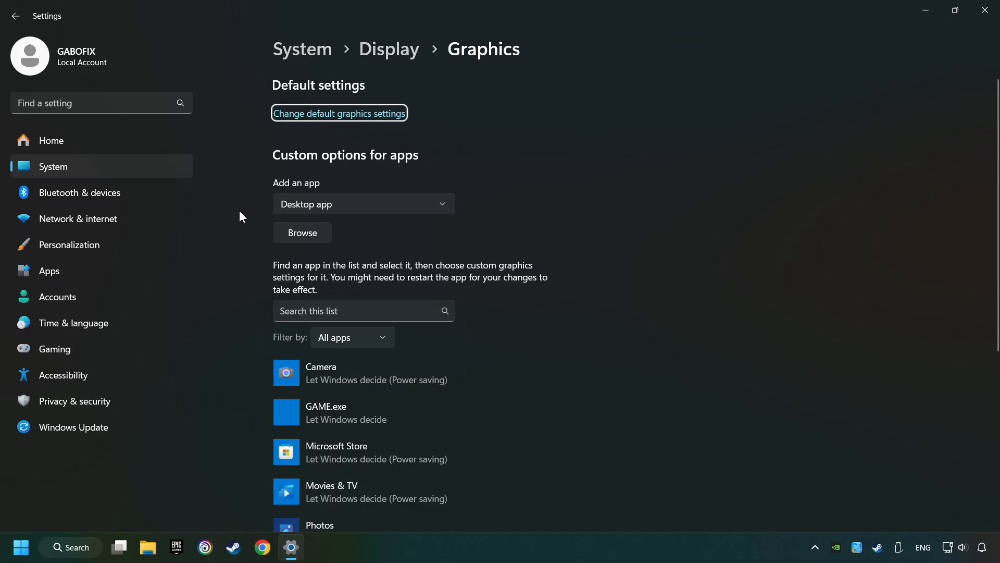
Step: Browse for a program to add, cancel the picker and scroll to GAME.exe in the list
scroll("down", 3)
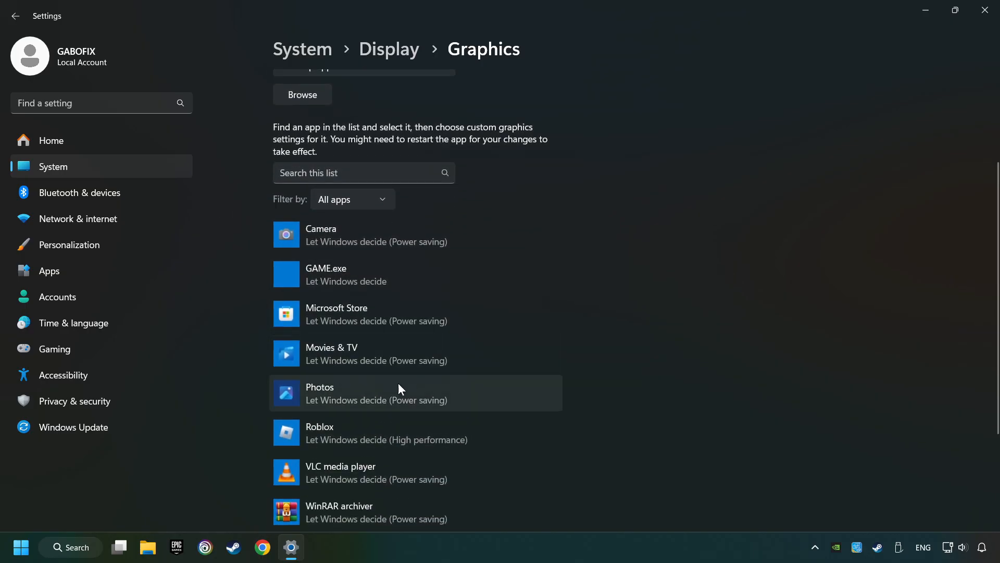
mouse_move(244, 327)
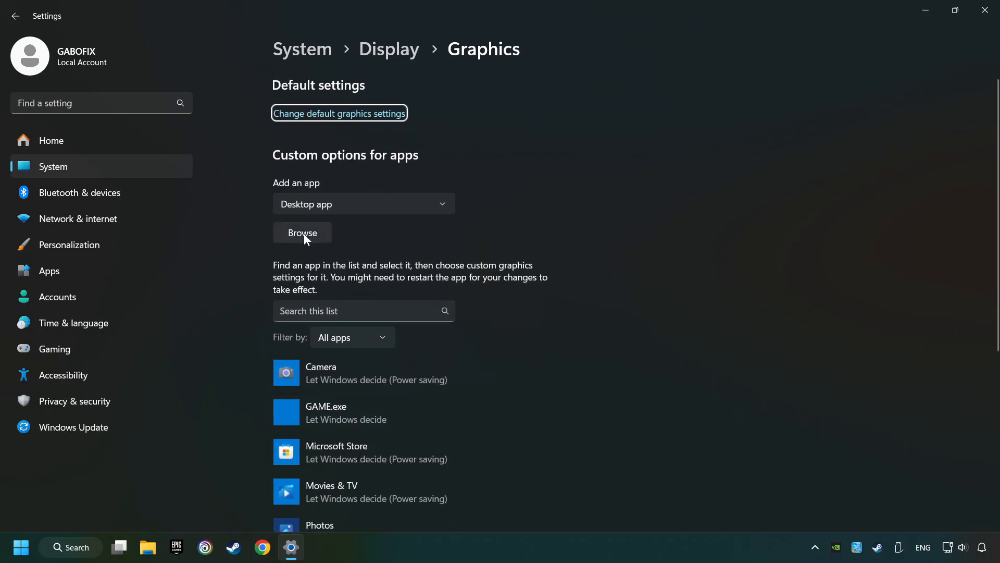
left_click(303, 233)
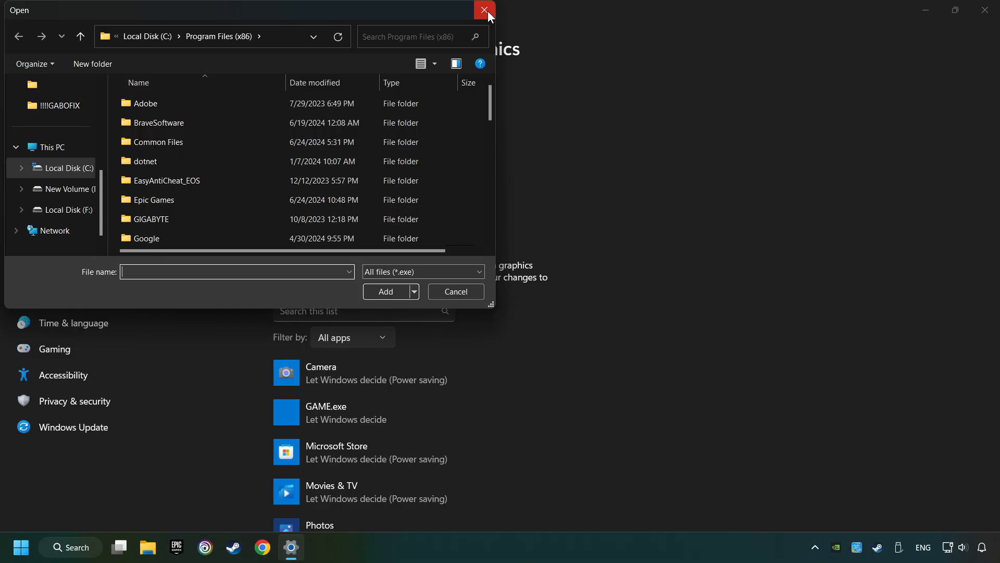
left_click(484, 10)
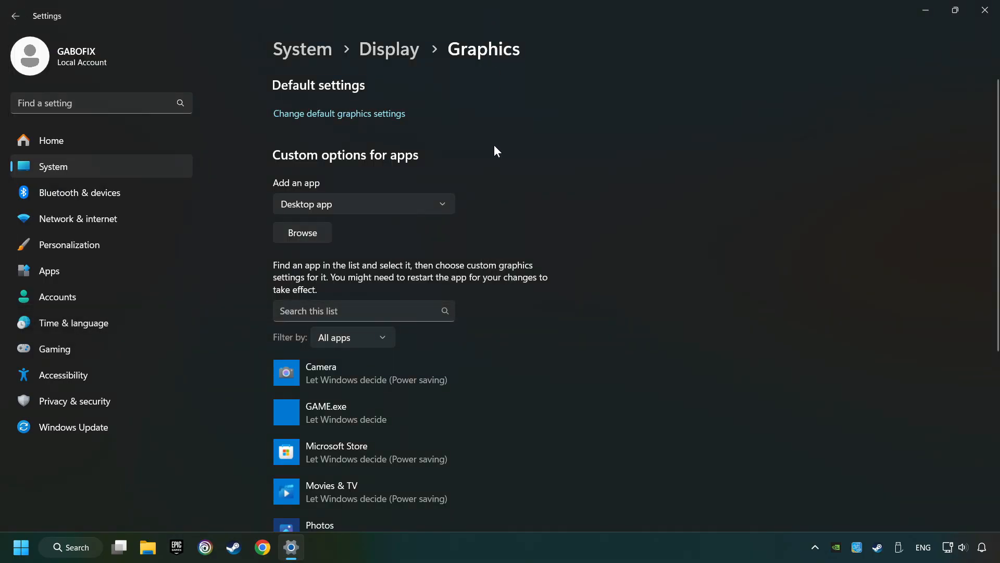
scroll("down", 3)
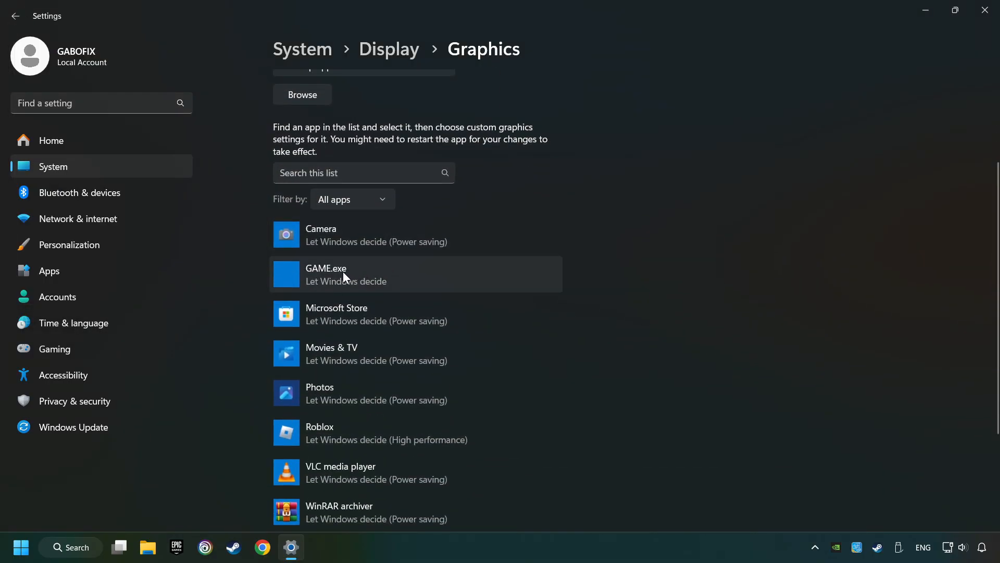
Step: Set GAME.exe's graphics preference to High performance (NVIDIA GeForce GTX 1050 Ti) and save
left_click(415, 275)
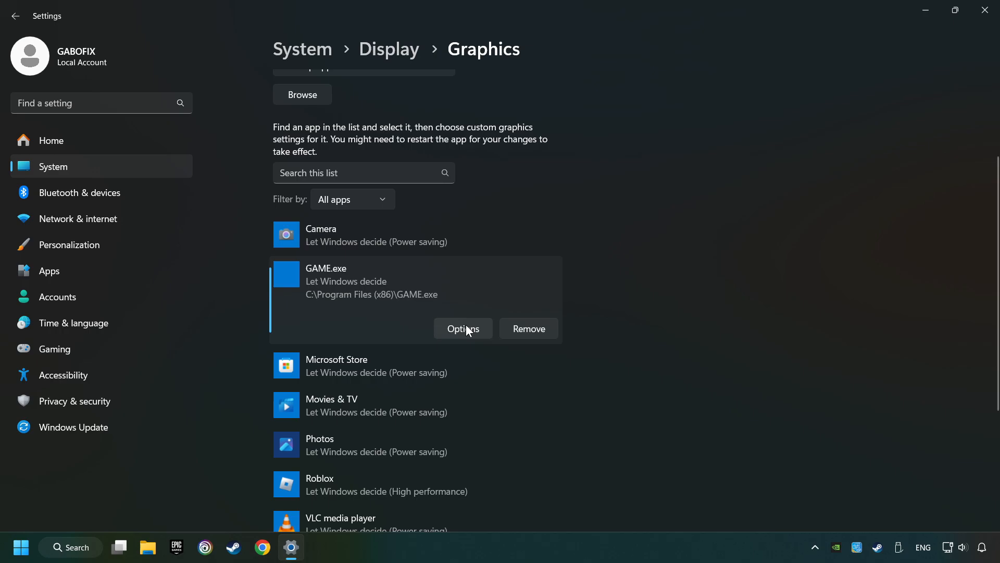
left_click(462, 329)
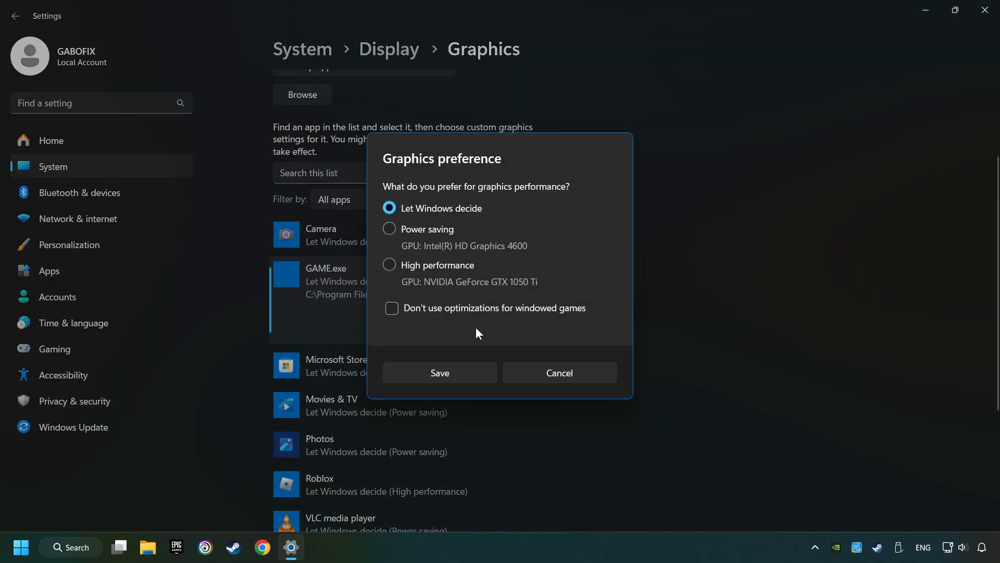
left_click(389, 265)
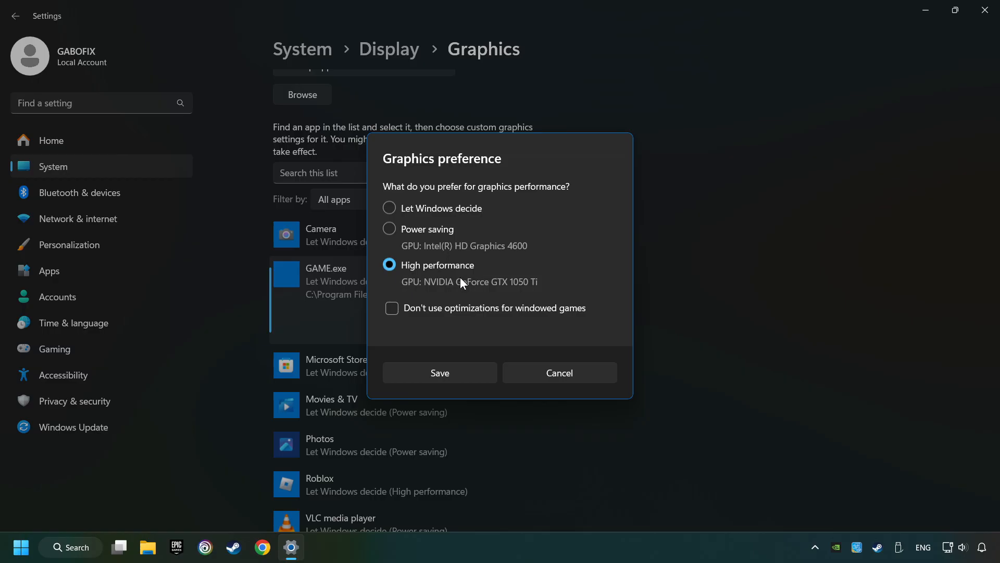
left_click(439, 373)
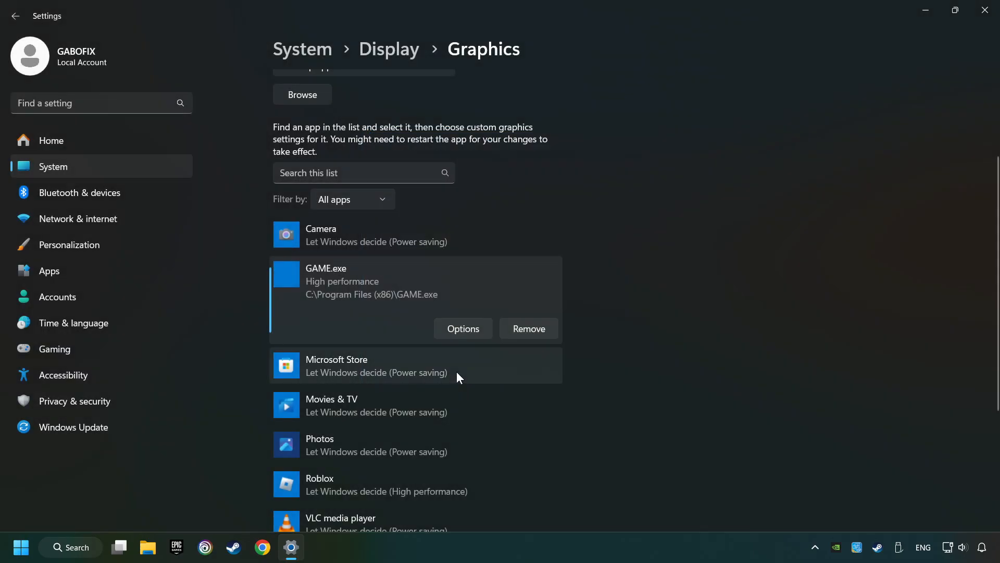
mouse_move(850, 160)
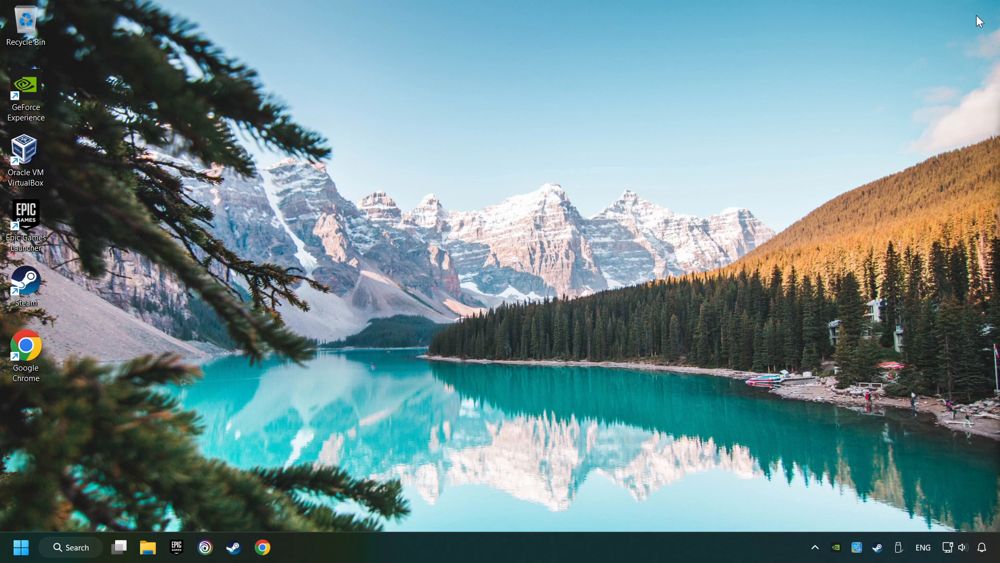
mouse_move(698, 203)
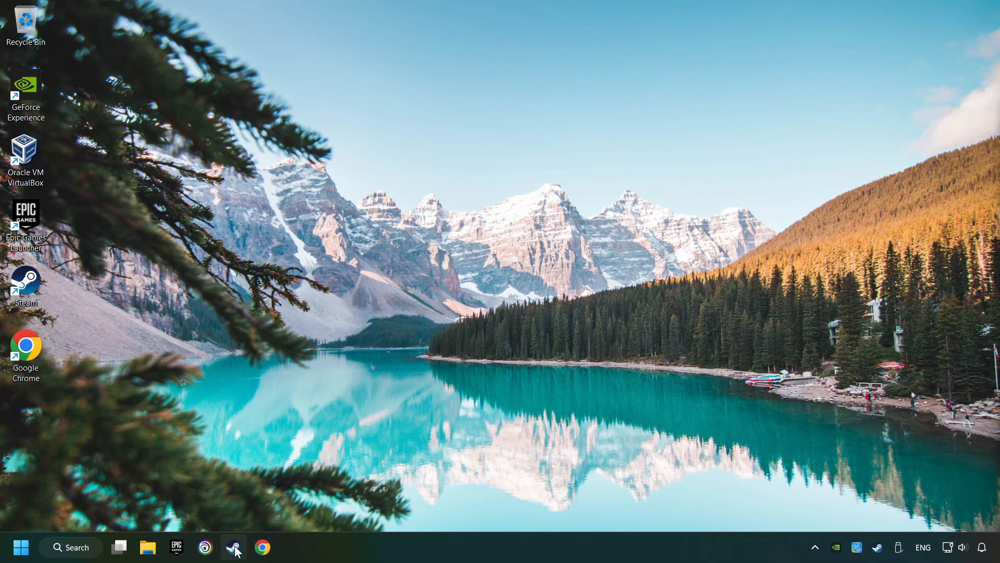
Step: Bring up the Steam Library with GAME under Favorites
left_click(234, 547)
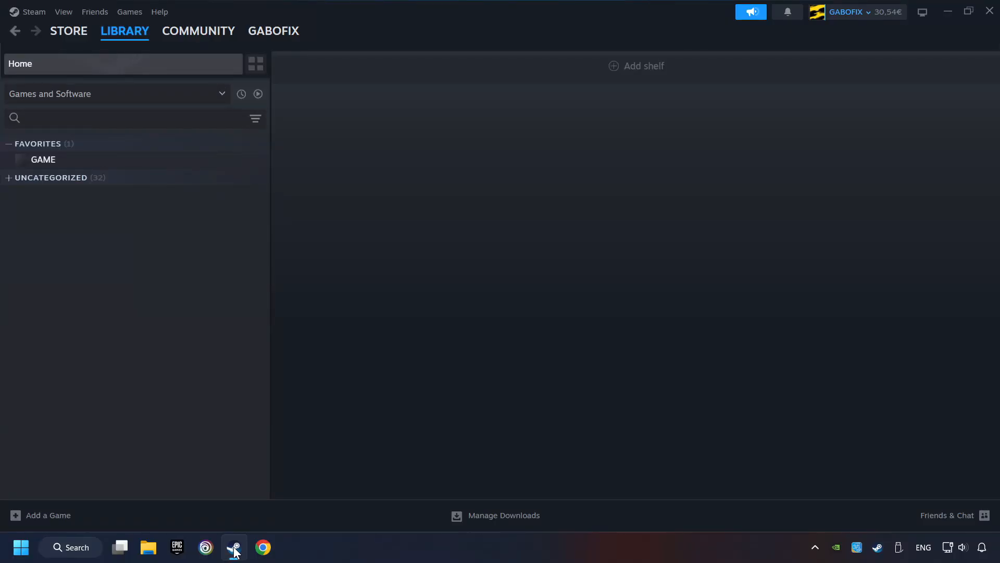
mouse_move(124, 52)
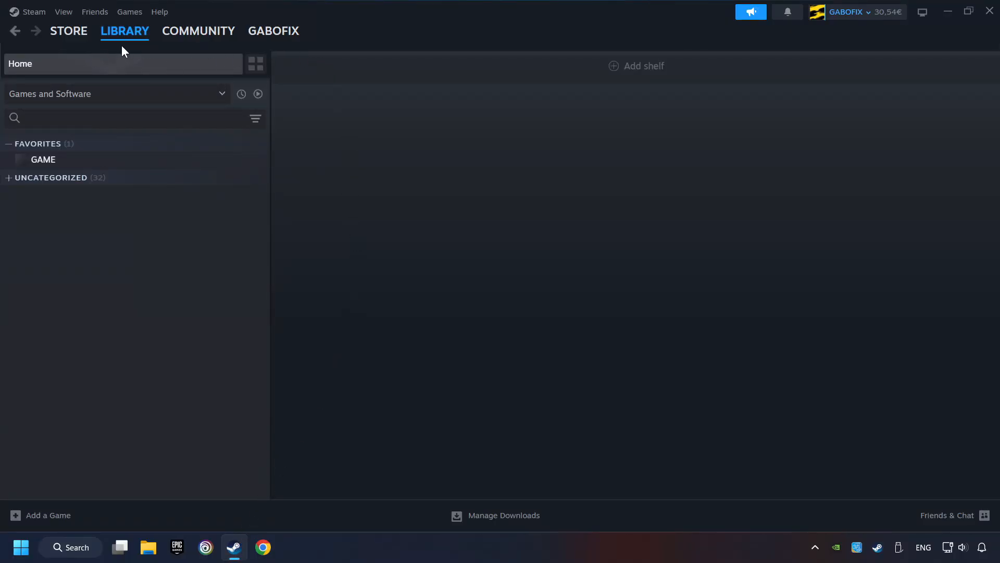
mouse_move(322, 169)
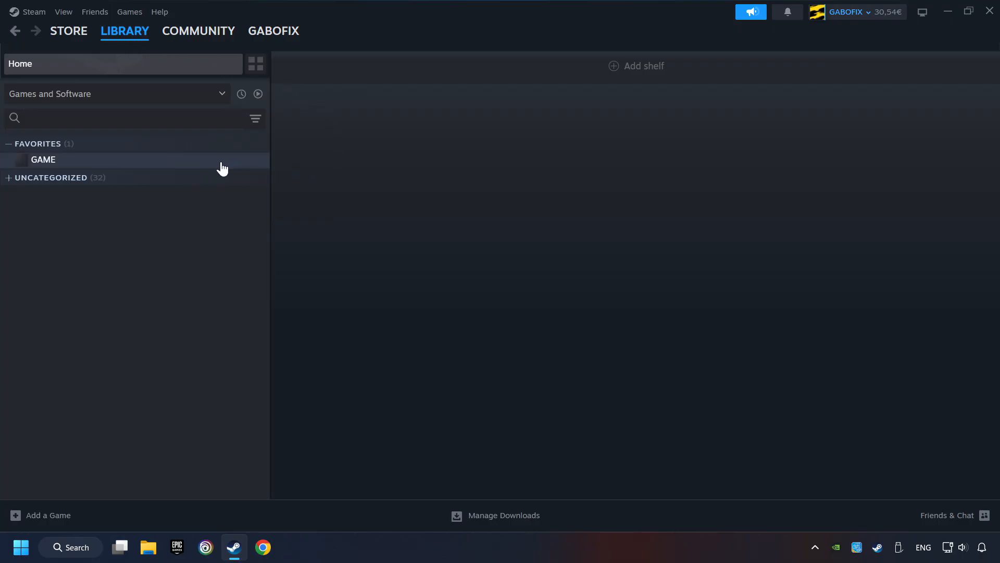
Step: Verify integrity of GAME's files from its Properties Installed Files section
right_click(43, 159)
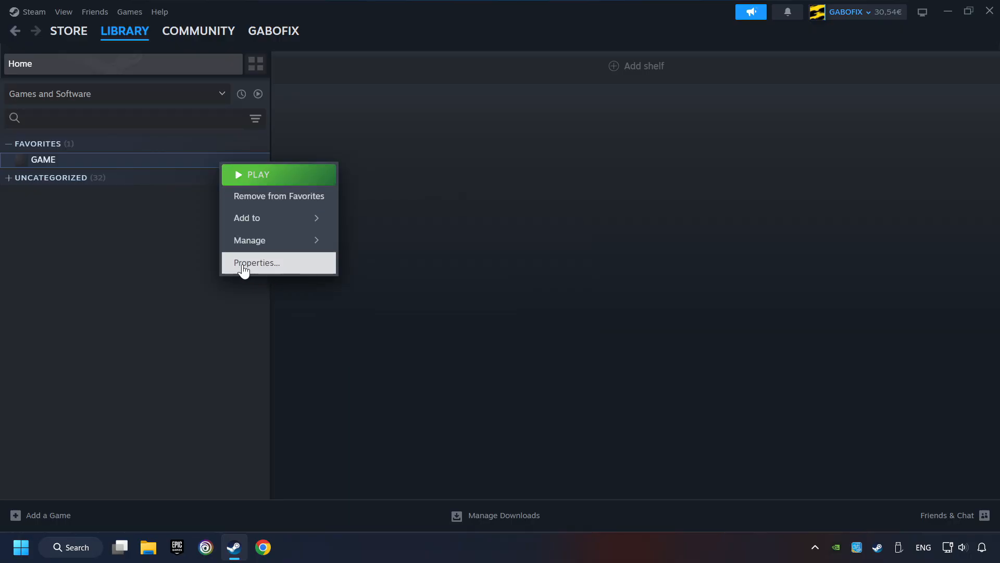
left_click(256, 263)
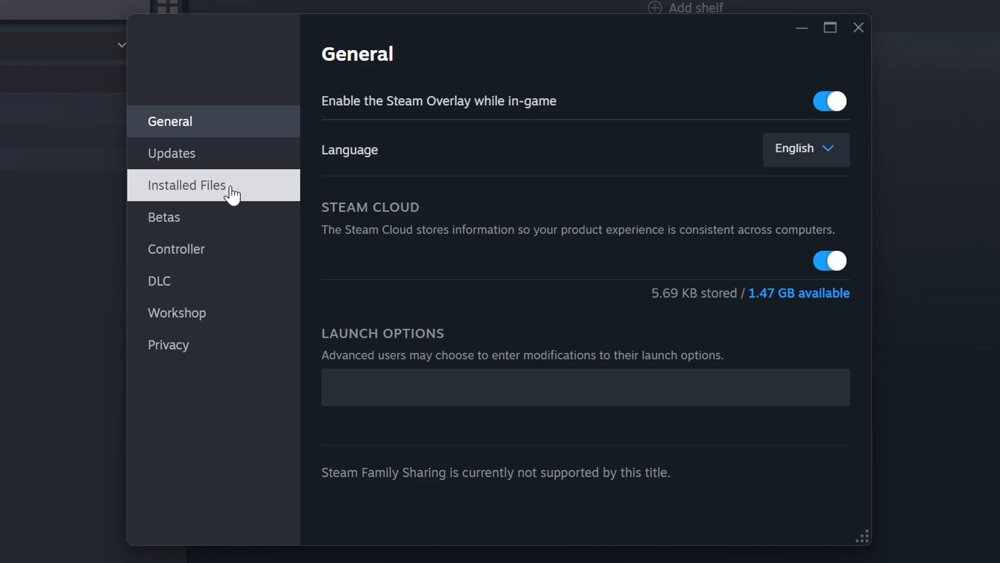
left_click(186, 185)
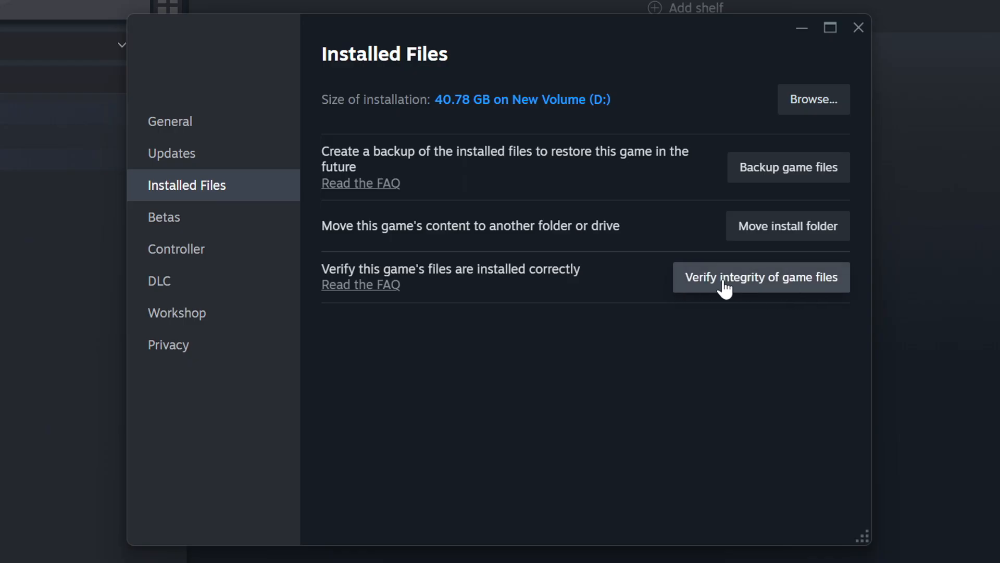
left_click(761, 277)
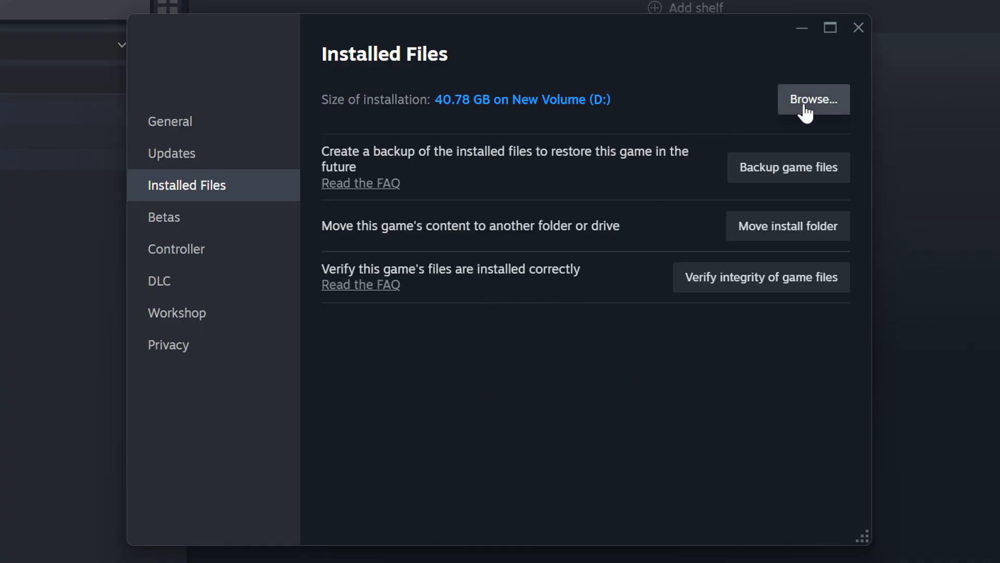
Step: Browse to GAME's install folder and show the GAME shortcut's Compatibility properties
left_click(814, 100)
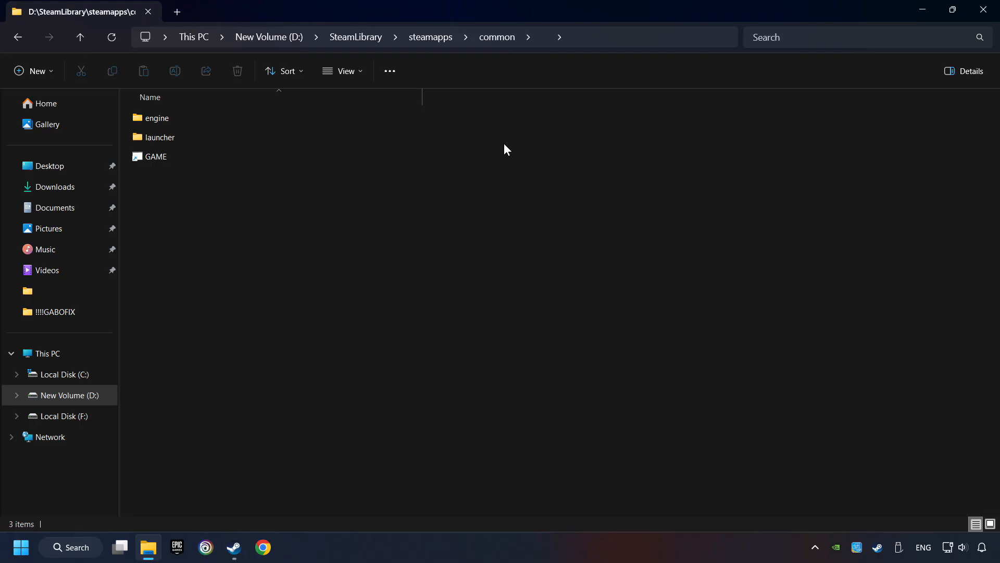
left_click(155, 156)
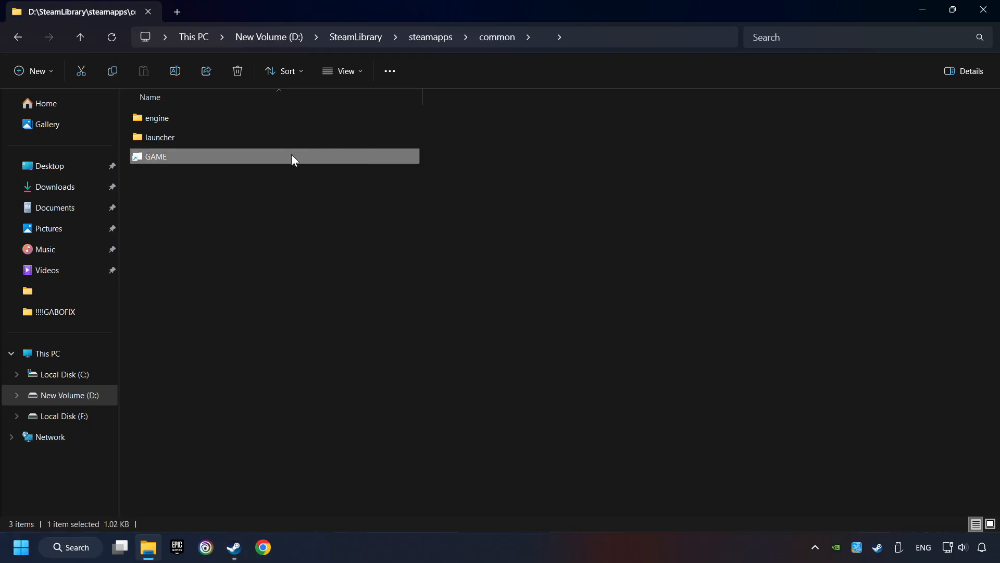
right_click(292, 157)
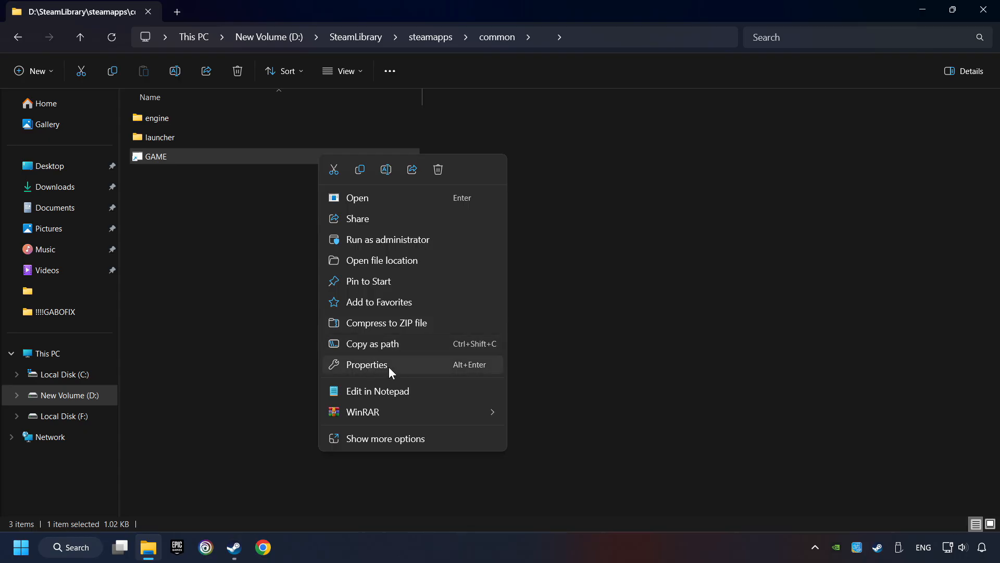
left_click(367, 365)
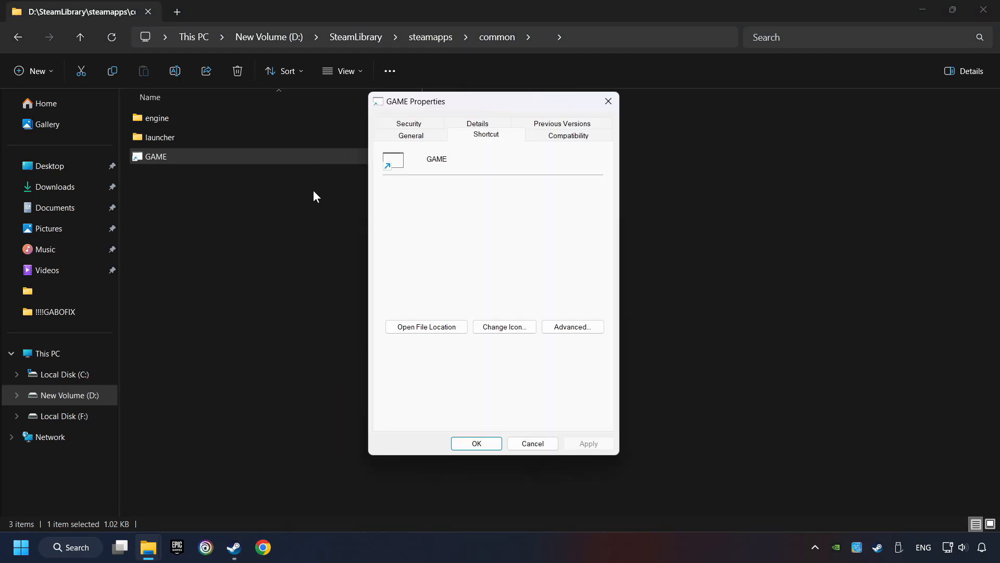
mouse_move(545, 140)
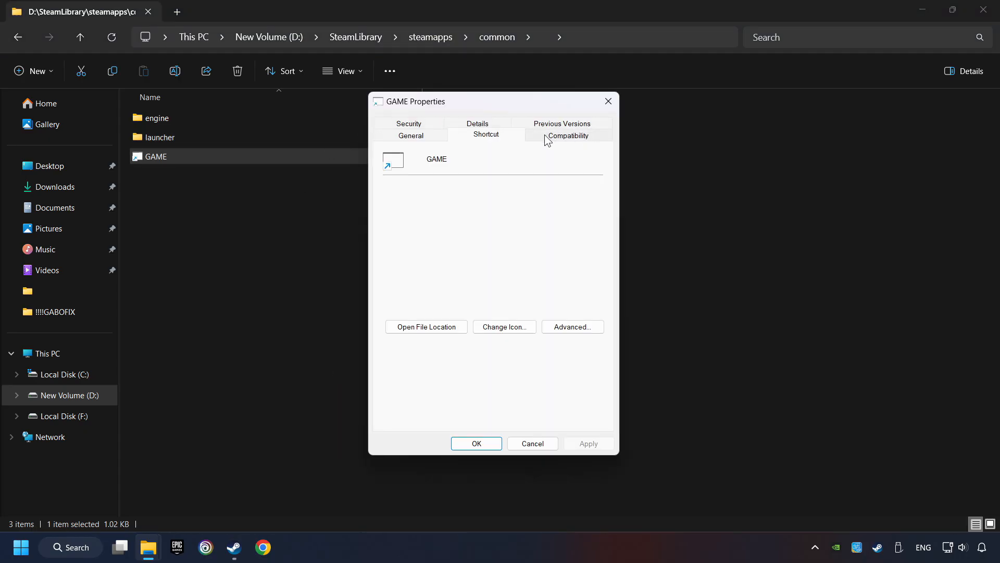
left_click(567, 134)
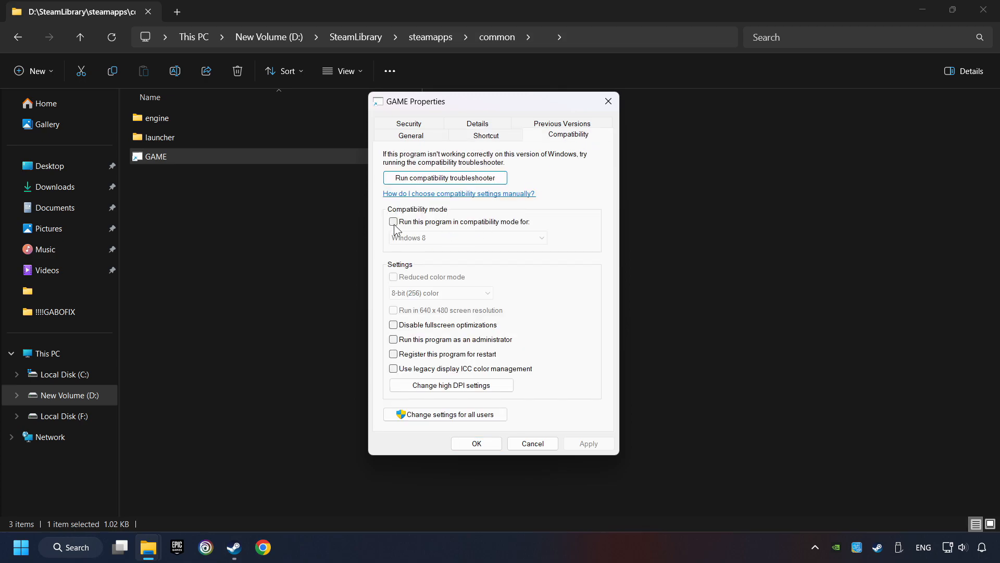
Step: Enable Windows 8 compatibility mode, disable fullscreen optimizations, run as administrator, and confirm with OK
left_click(393, 221)
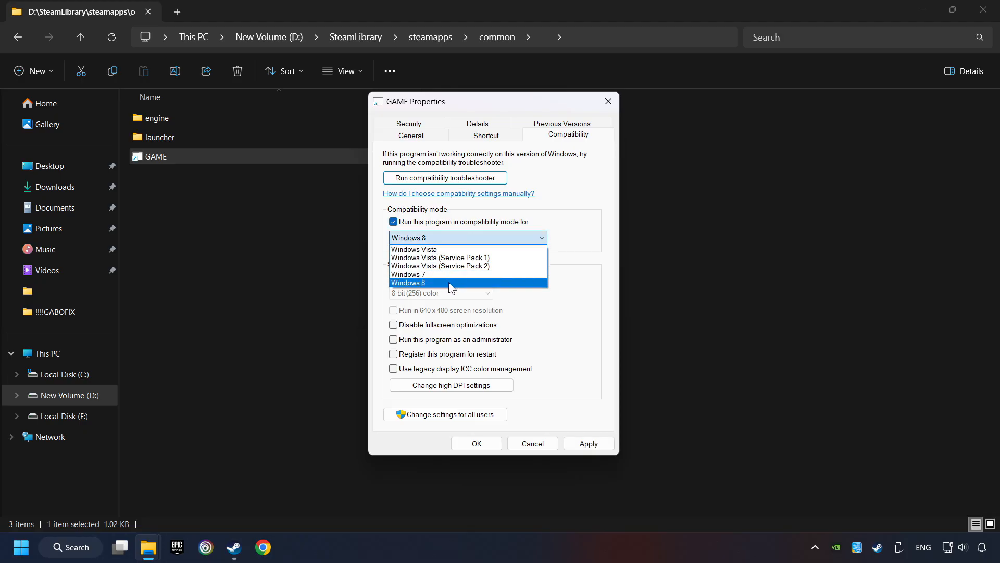
left_click(408, 282)
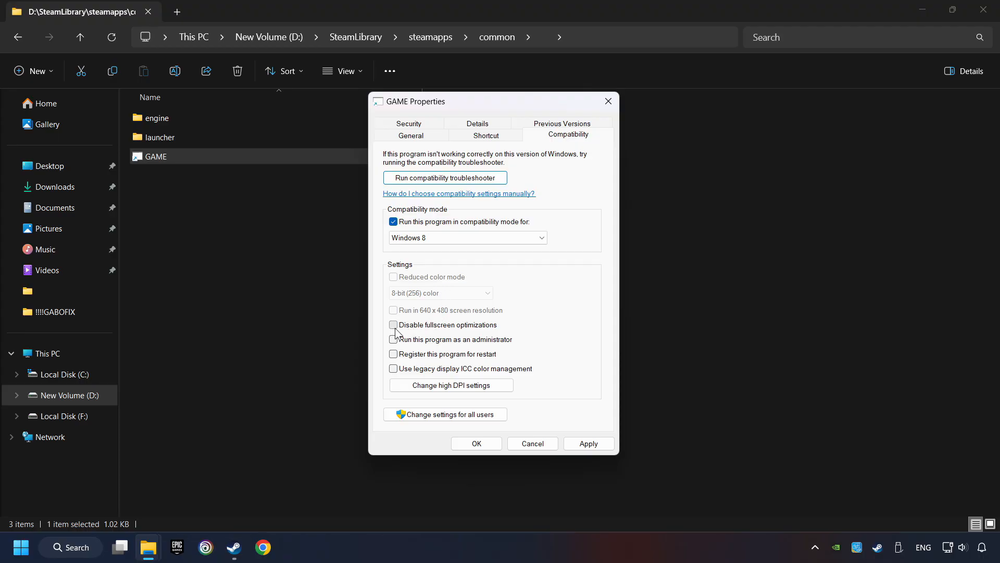
left_click(393, 325)
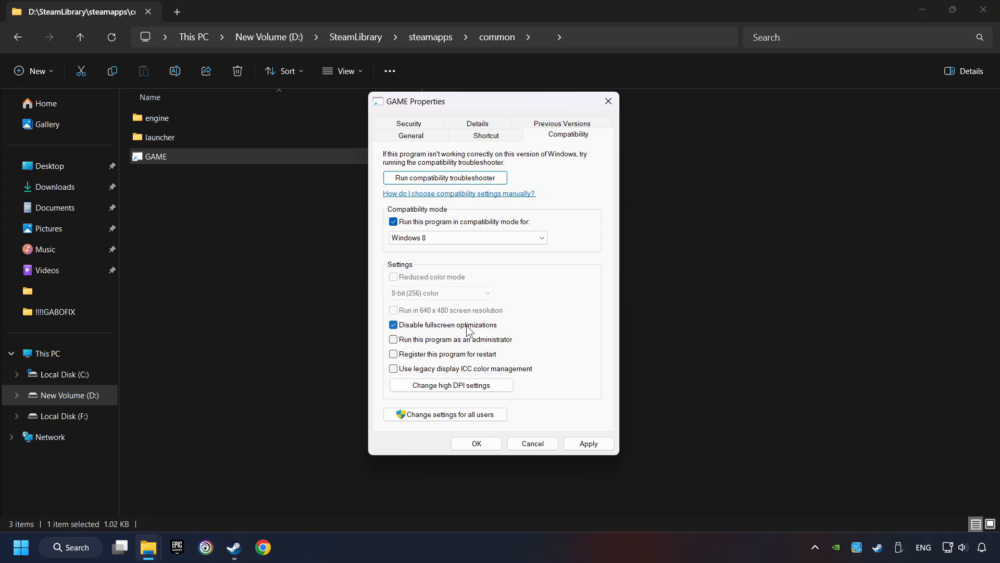
left_click(393, 339)
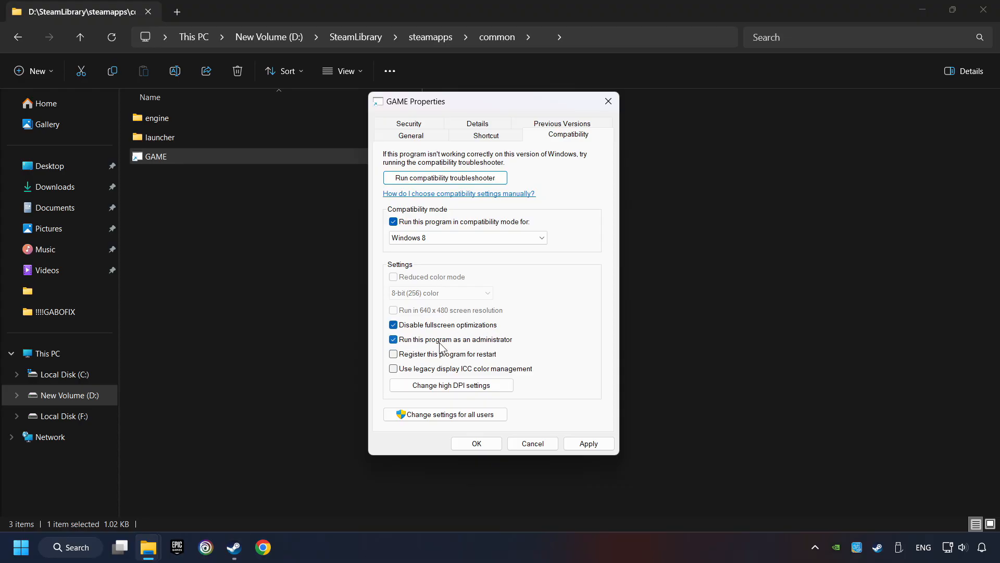
mouse_move(524, 345)
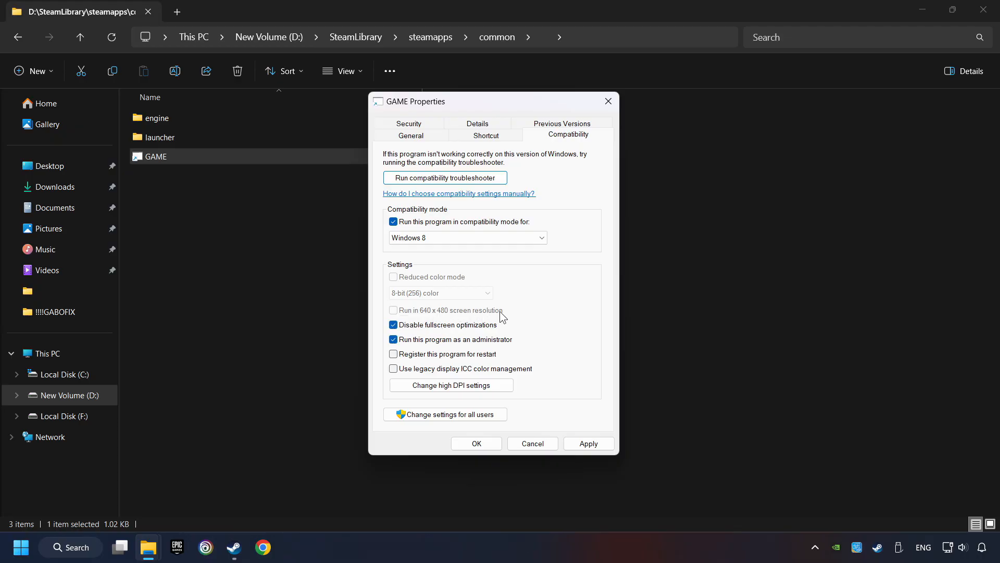
mouse_move(454, 316)
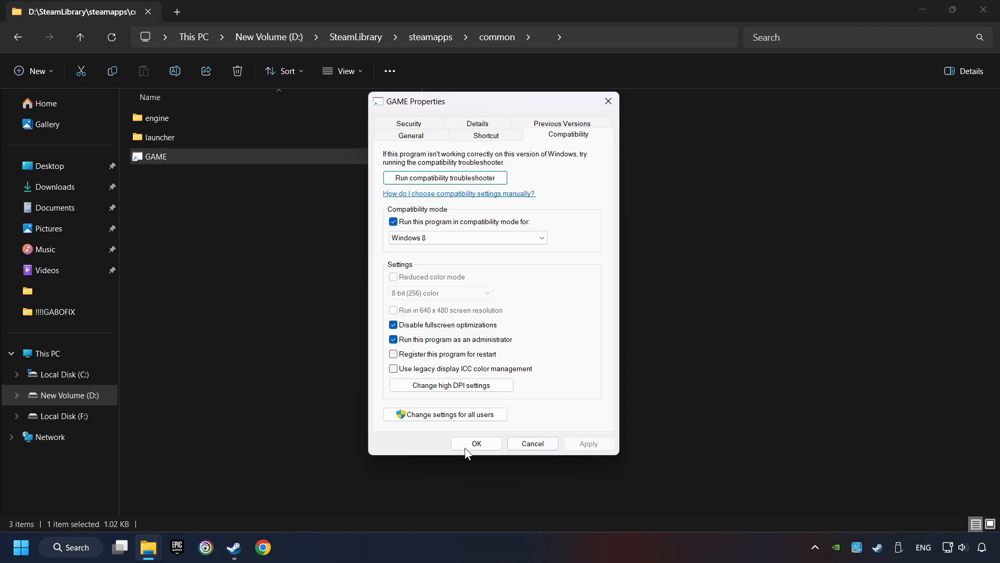
left_click(476, 444)
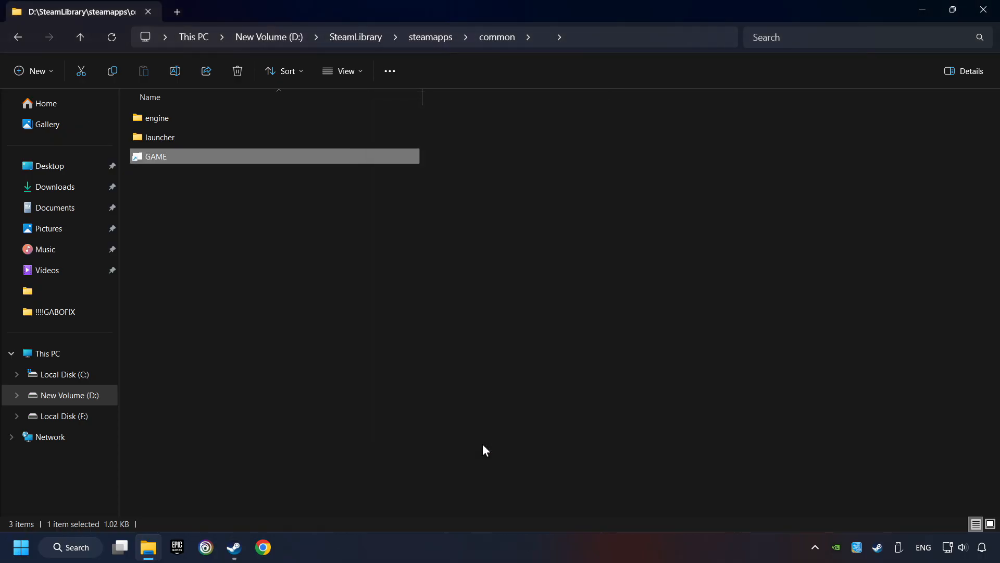
mouse_move(390, 251)
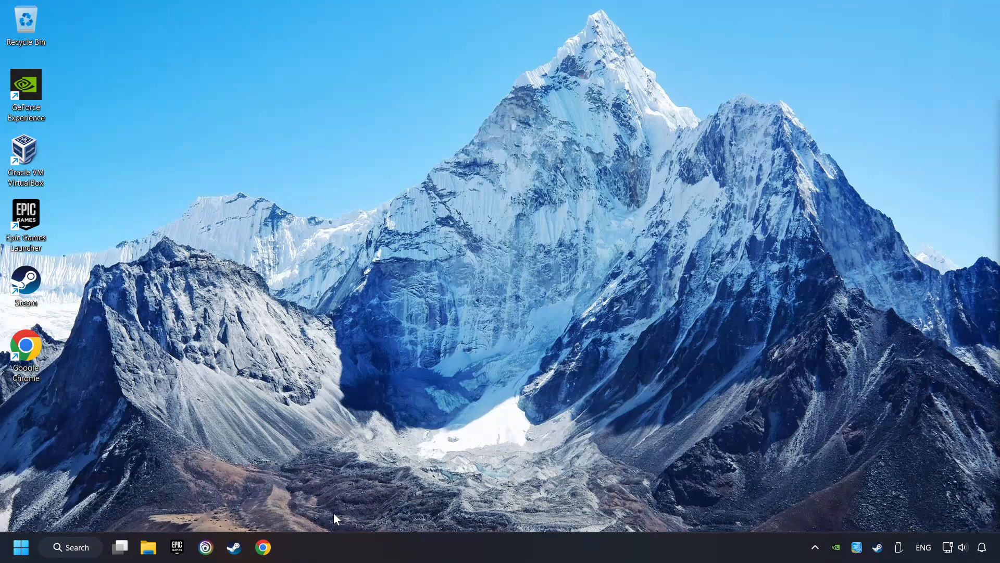
Step: Launch Chrome and go to the microsoft.com DirectX End-User Runtime download URL
left_click(262, 547)
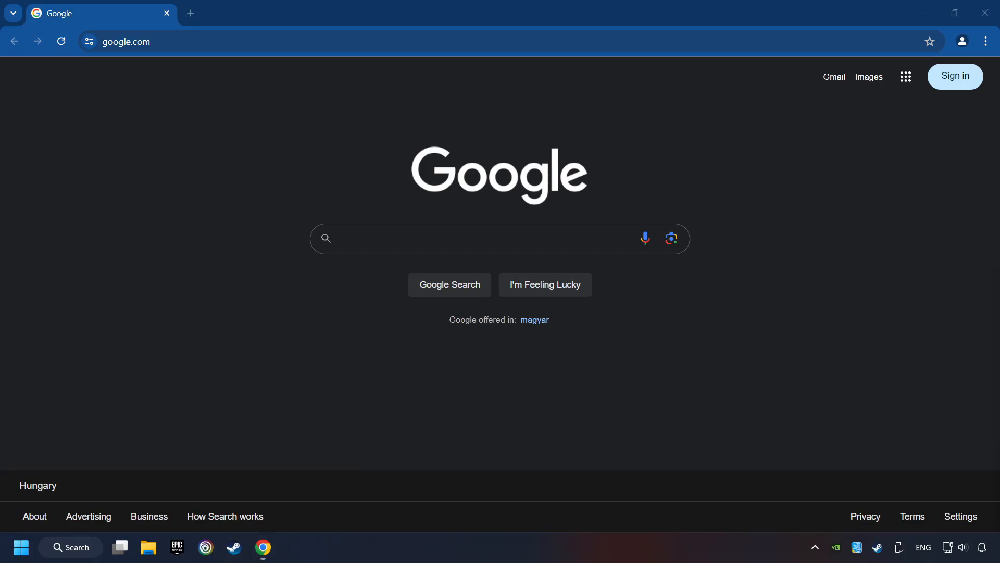
type("https://www.microsoft.com/en-US/download/details.aspx?id=35")
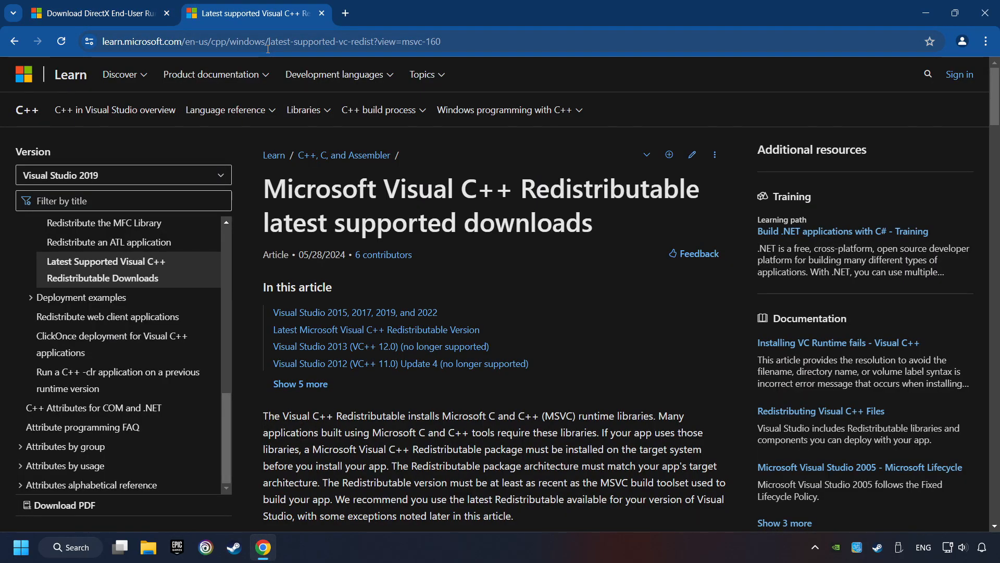
Step: Download the DirectX End-User Runtime installer from its Microsoft download page
left_click(96, 12)
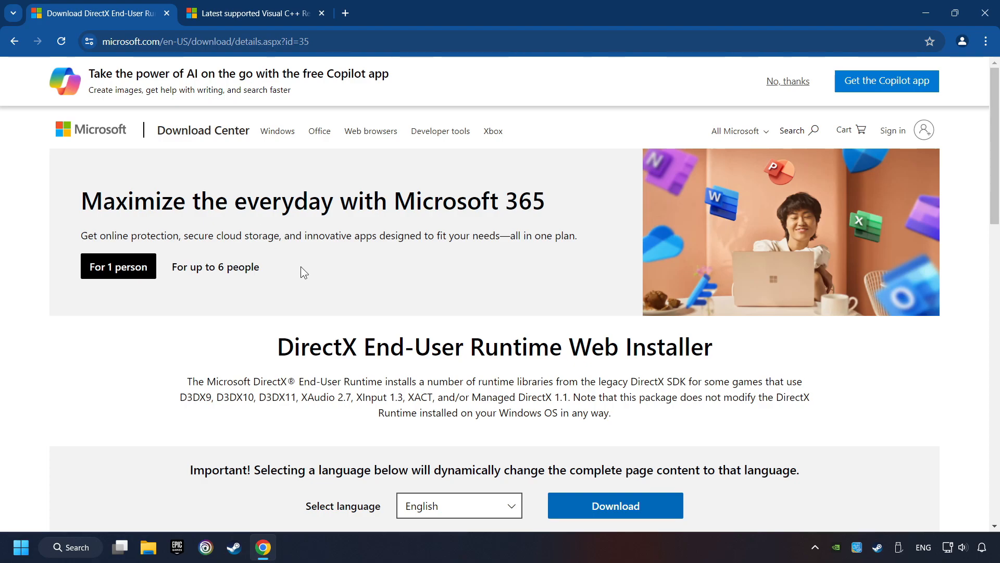
scroll("down", 3)
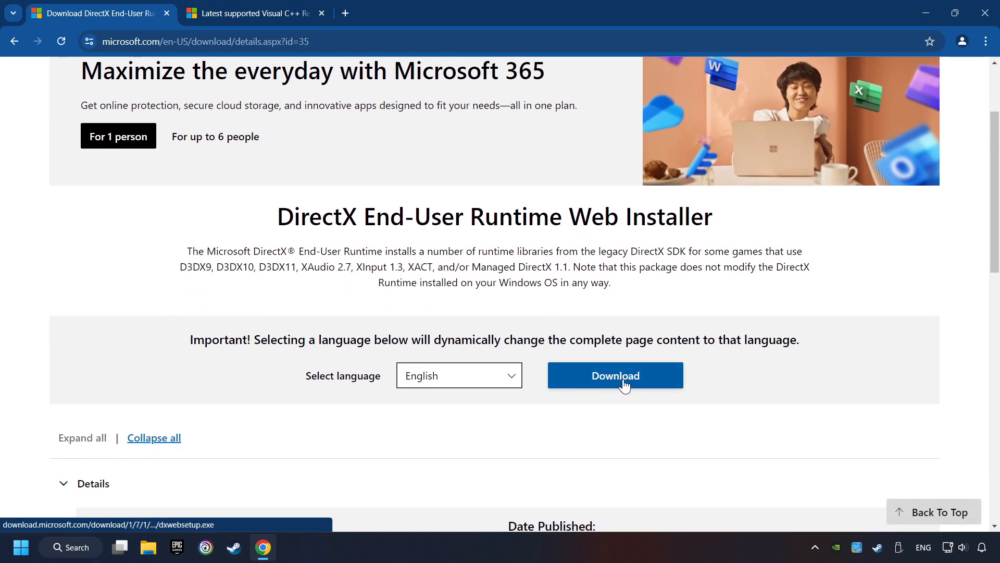
left_click(614, 375)
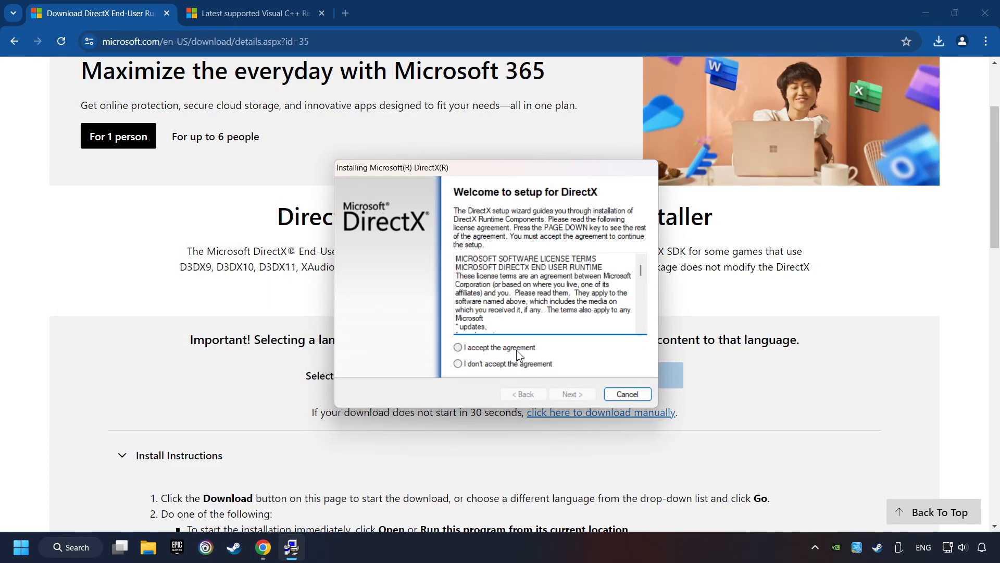
Step: Run DirectX setup accepting the license, without the Bing Bar, through to Finish
left_click(572, 394)
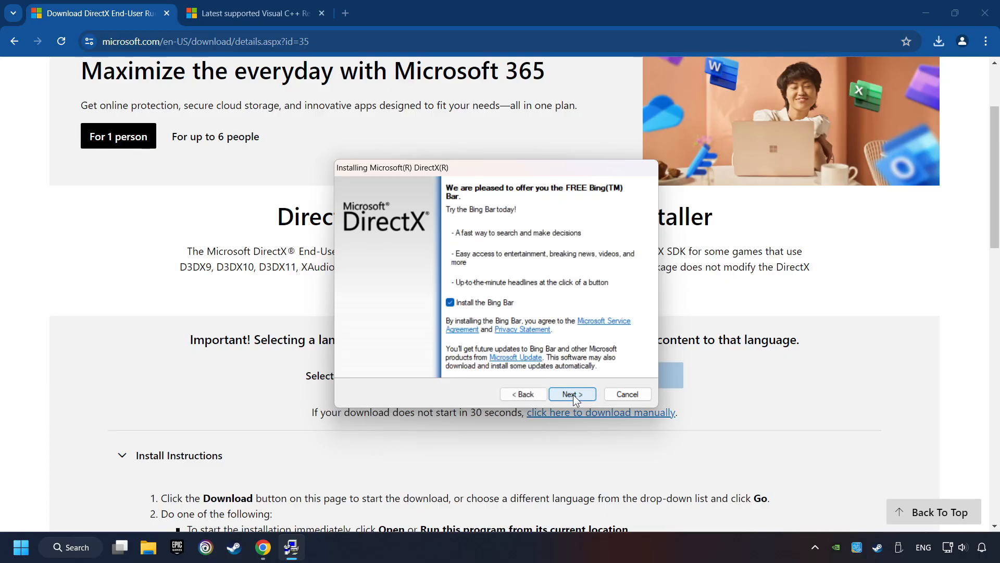
left_click(450, 302)
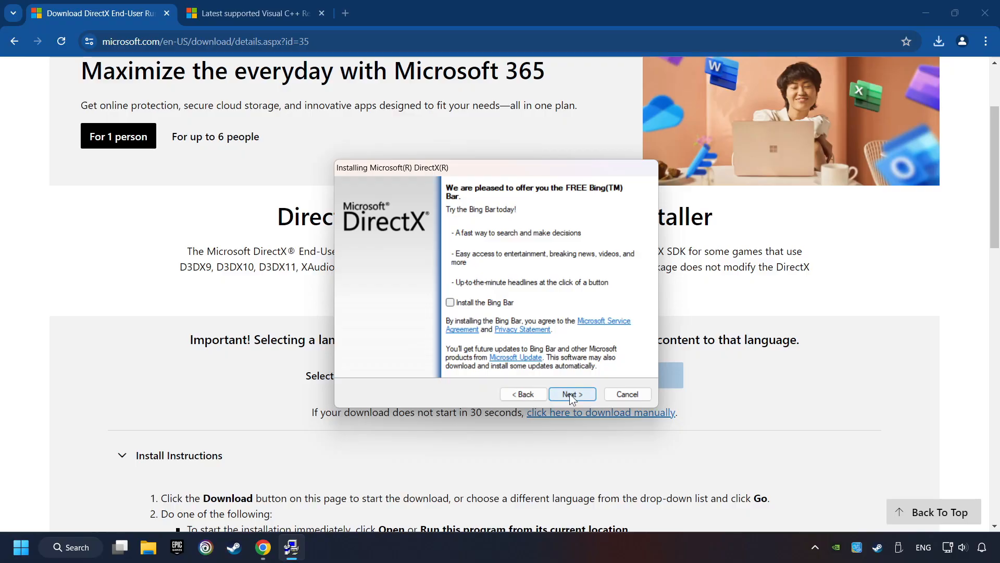
left_click(571, 394)
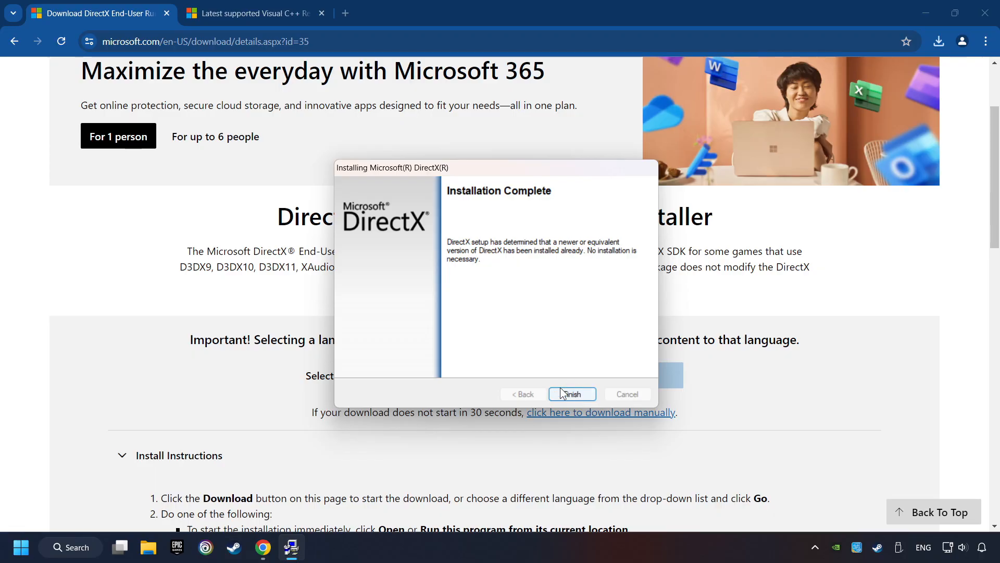
left_click(572, 393)
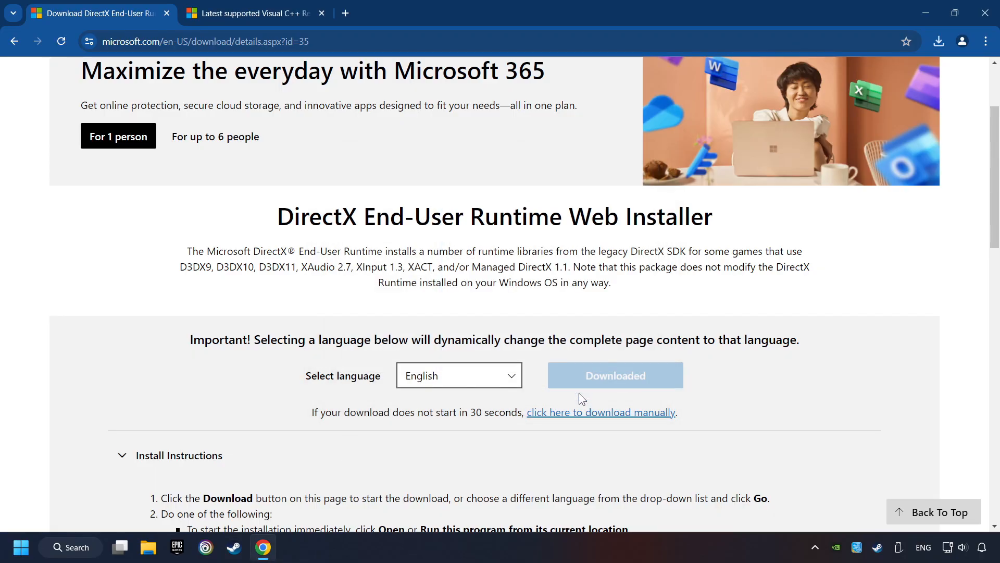
Step: Download the ARM64, x86 and x64 Visual C++ Redistributables from the Microsoft Learn page
left_click(252, 13)
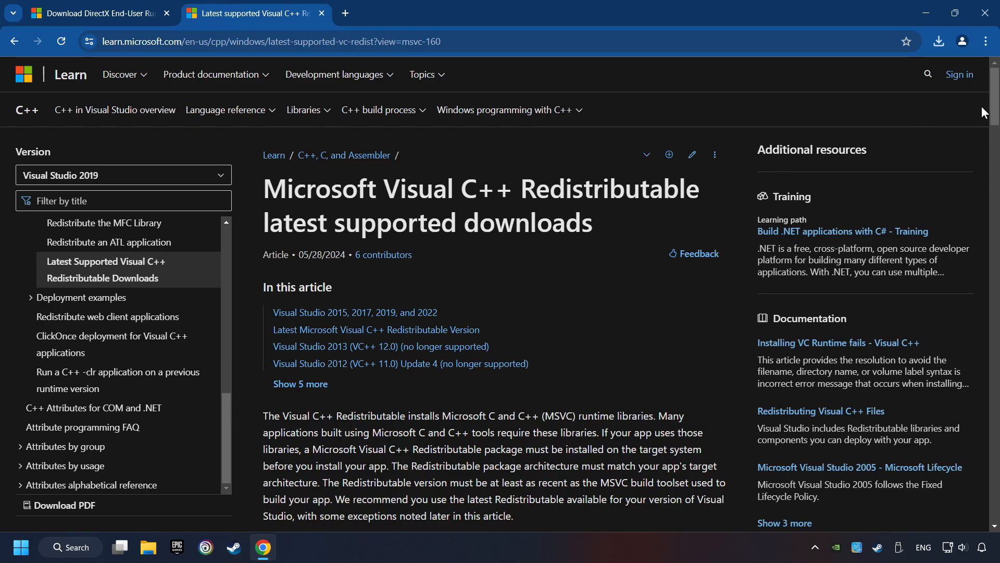
scroll("down", 3)
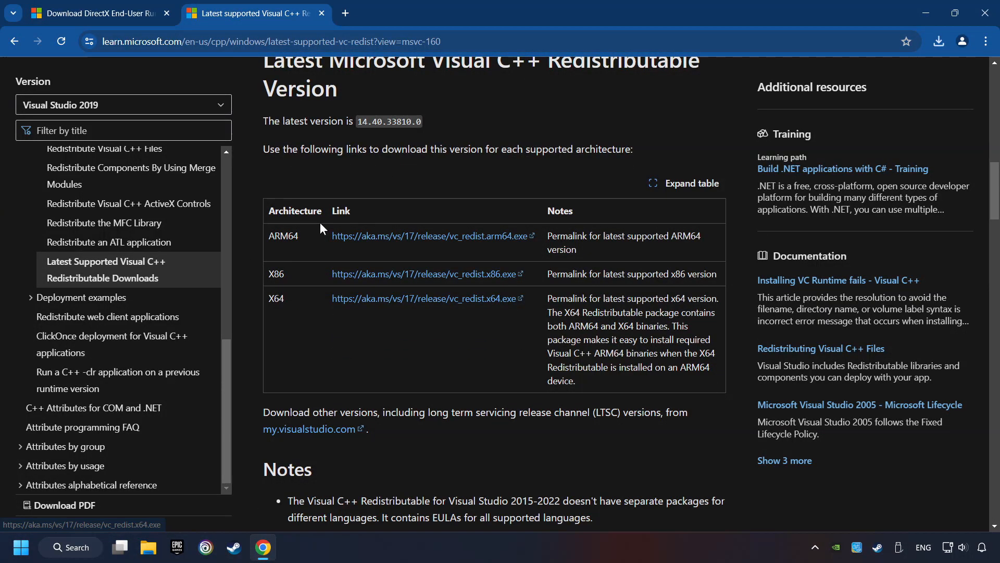
left_click(423, 274)
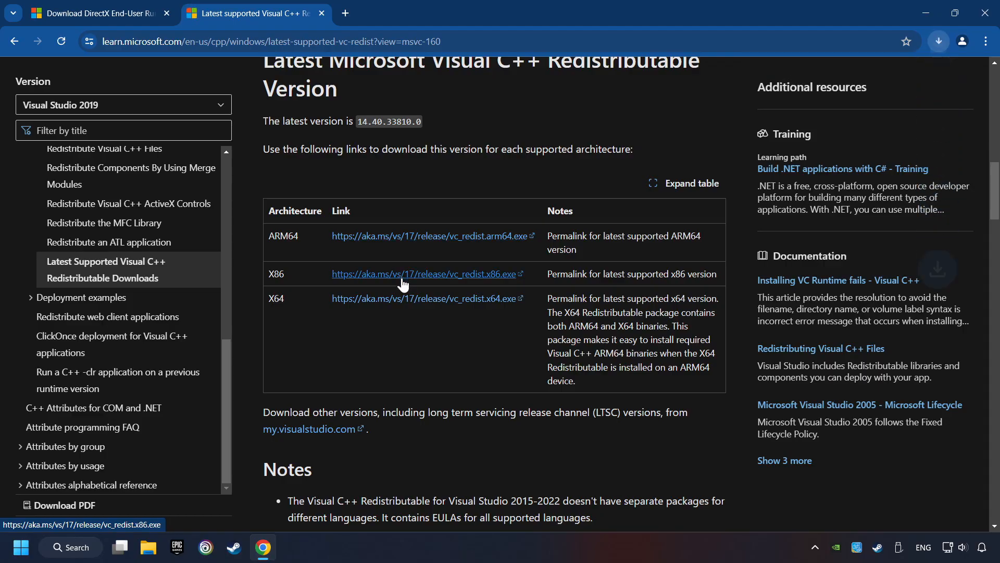
left_click(425, 274)
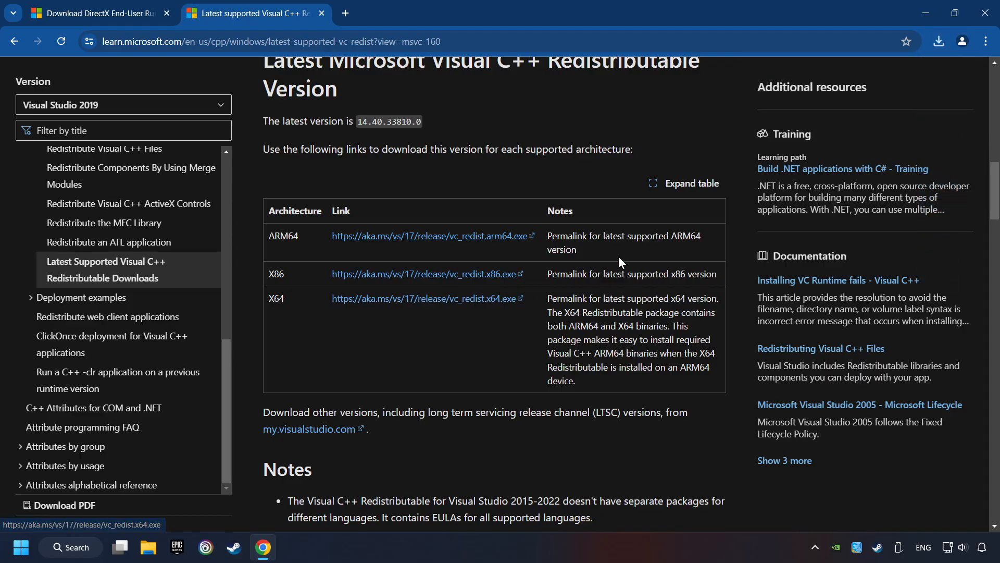
left_click(938, 41)
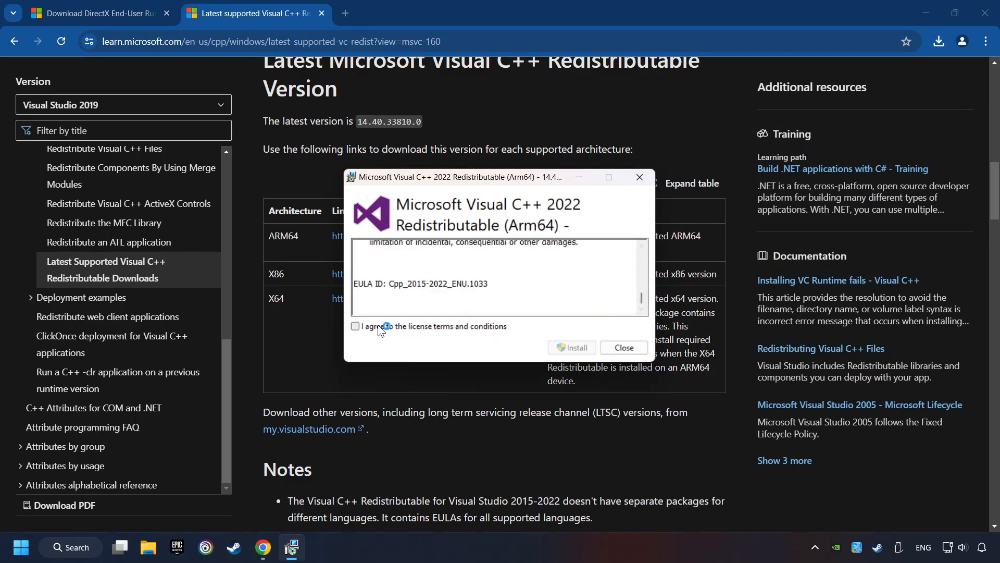
Step: Run the ARM64 installer, dismiss its Setup Failed dialog, then run the x64 installer from Downloads
left_click(573, 349)
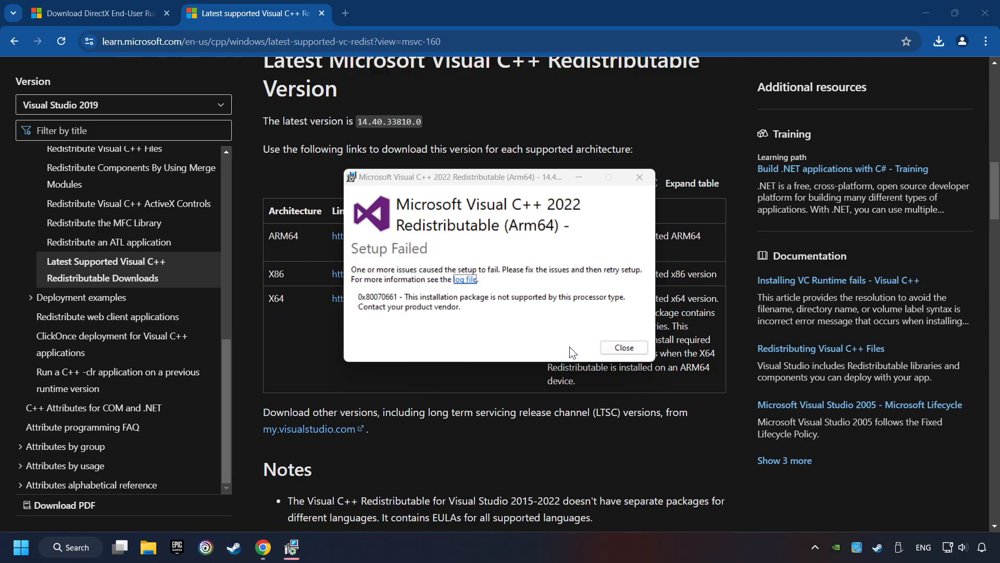
mouse_move(480, 288)
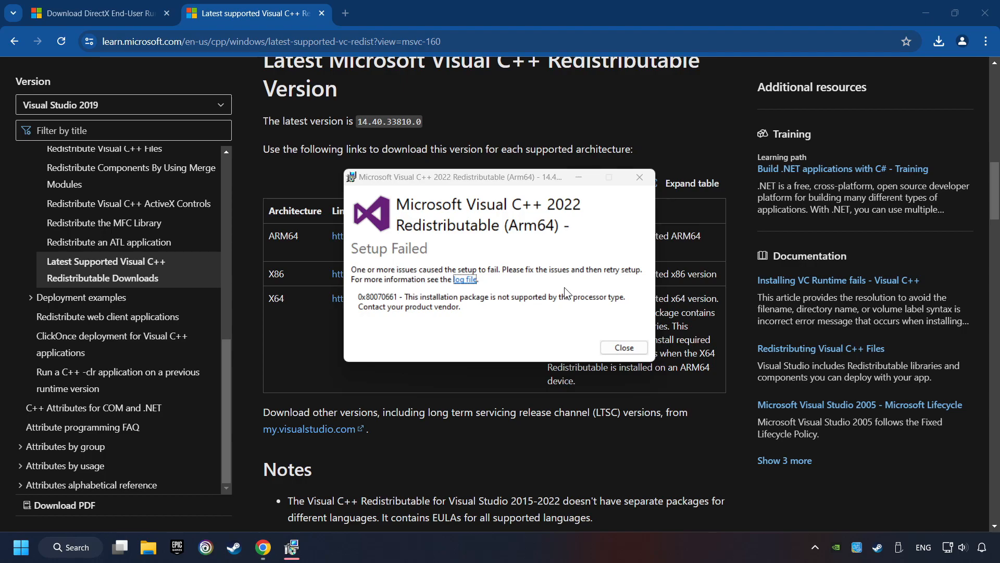
left_click(624, 347)
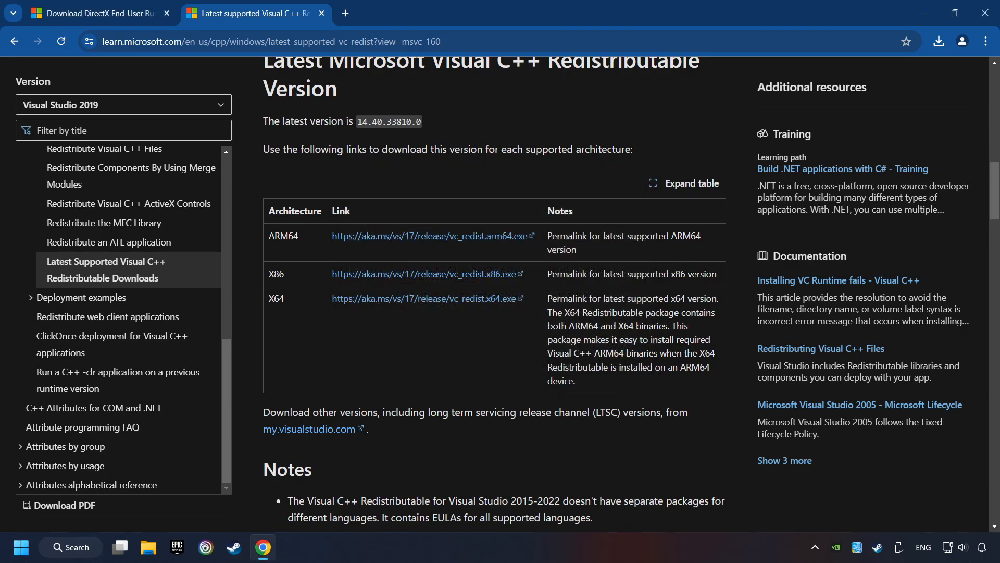
left_click(938, 41)
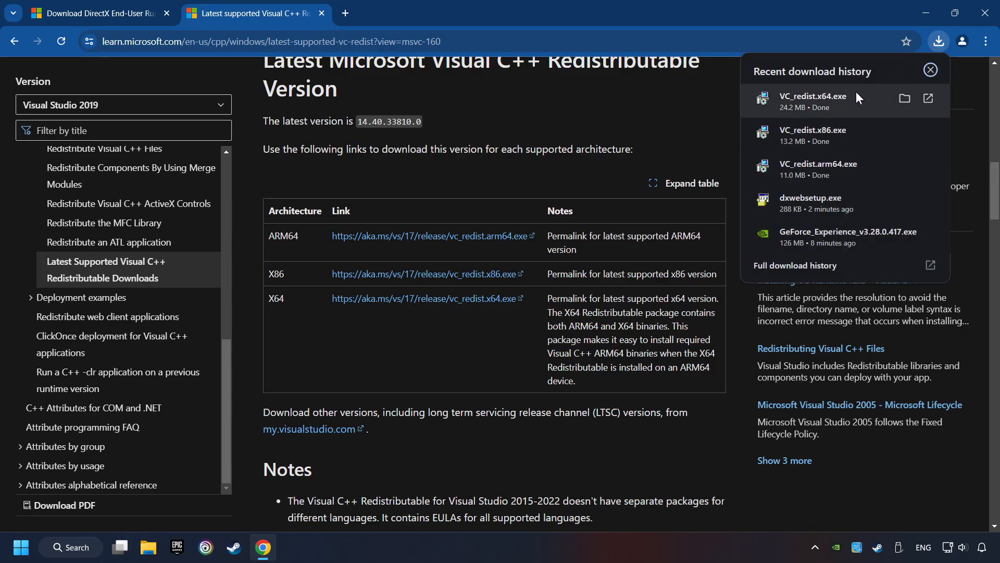
left_click(929, 70)
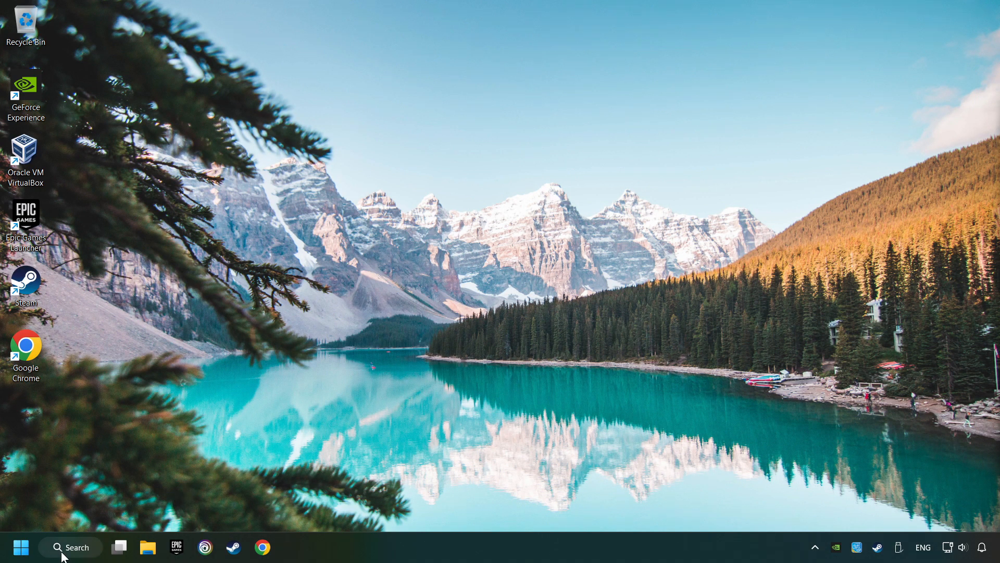
Step: Search 'updates' and open the Windows Update settings page
left_click(70, 547)
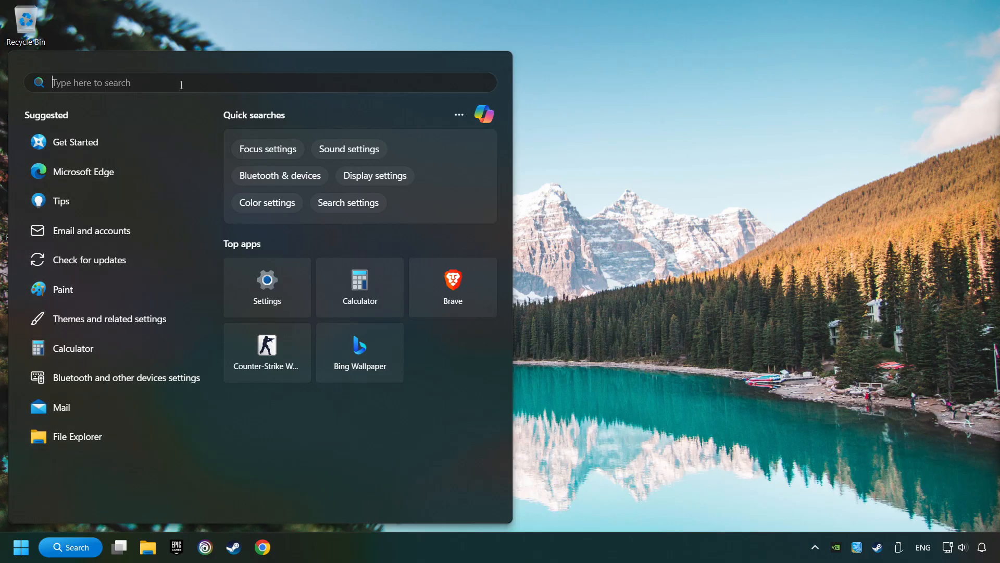
type("updates")
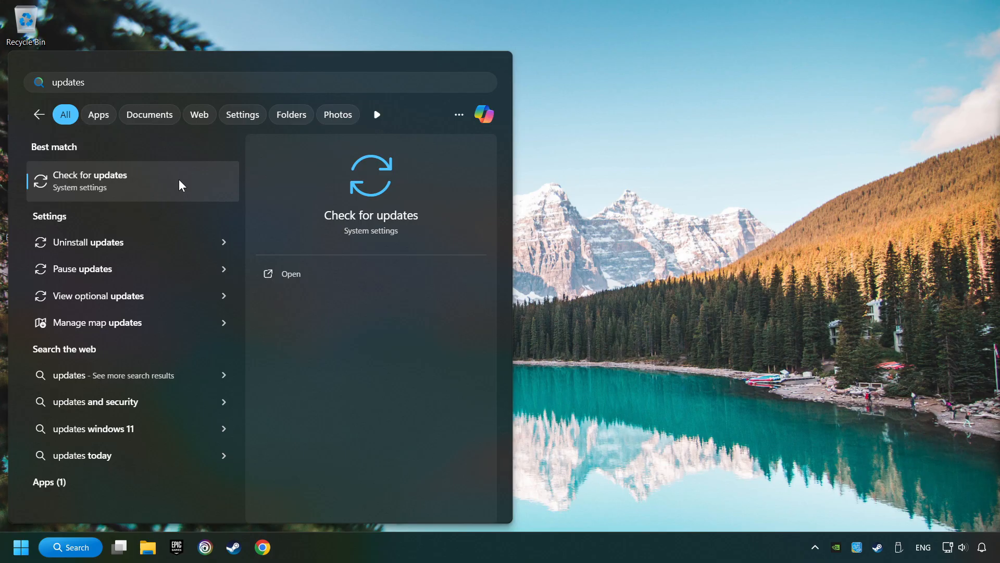
left_click(90, 179)
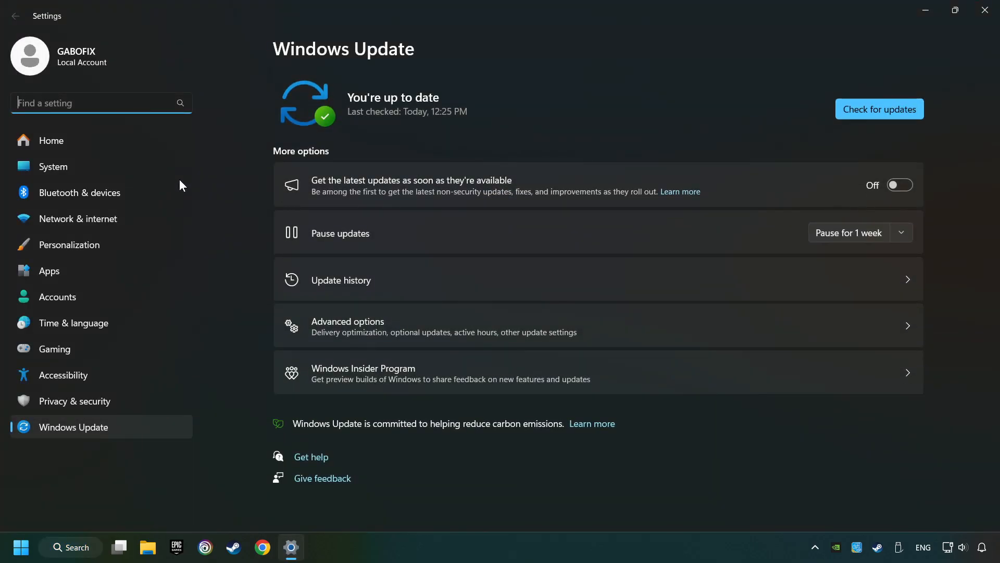
Step: Check for Windows updates, confirm the system is up to date, and close Settings
left_click(879, 109)
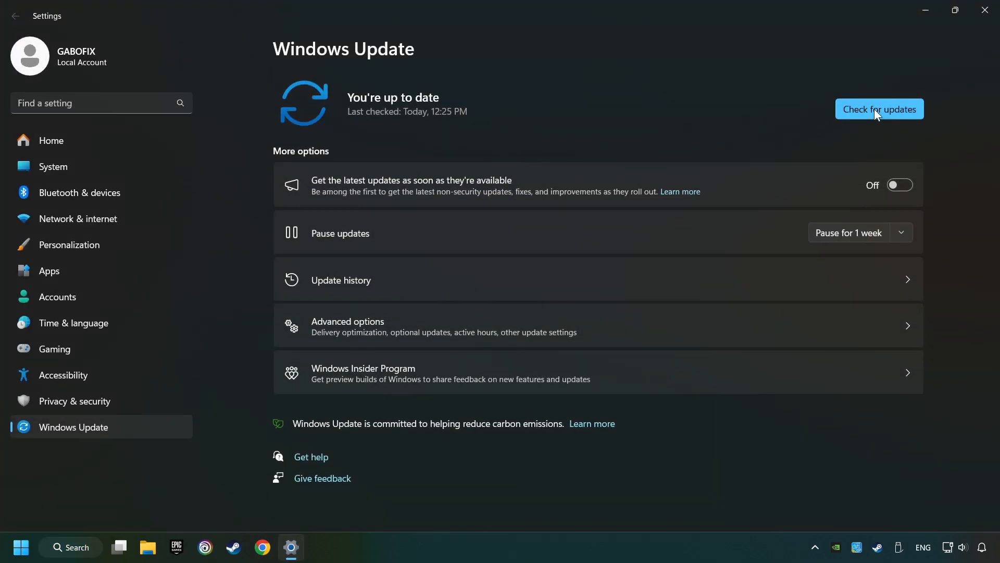
left_click(880, 108)
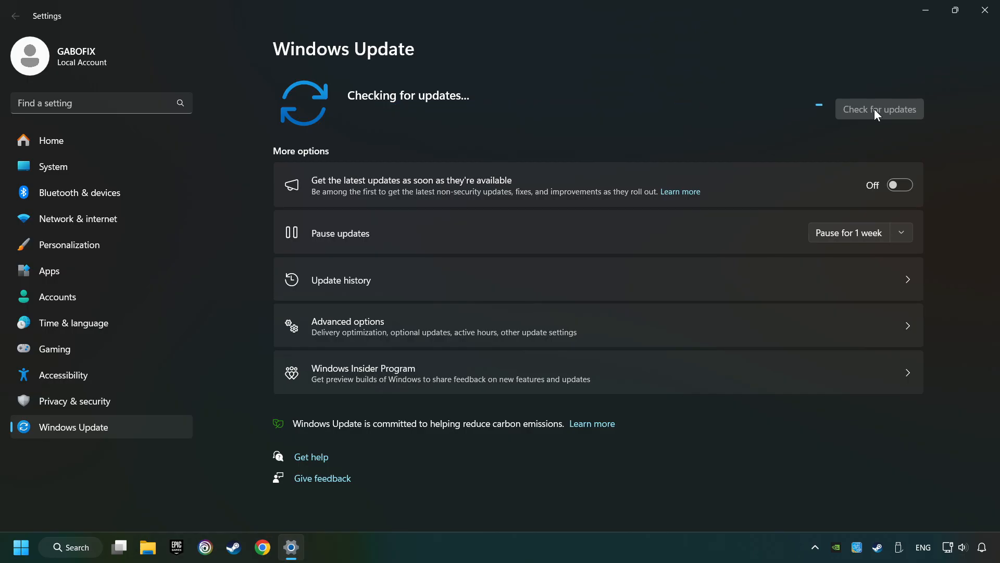
left_click(879, 109)
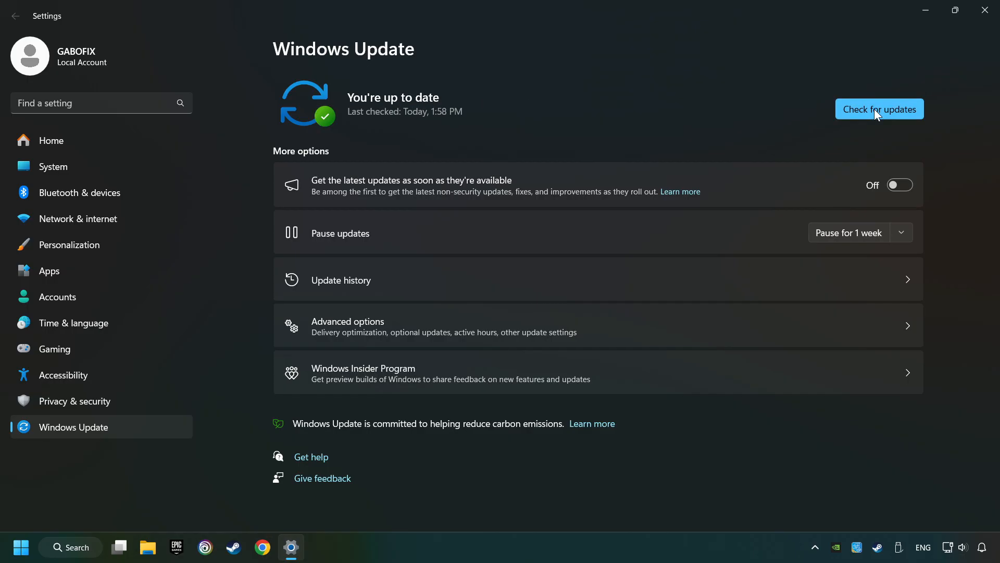
mouse_move(931, 153)
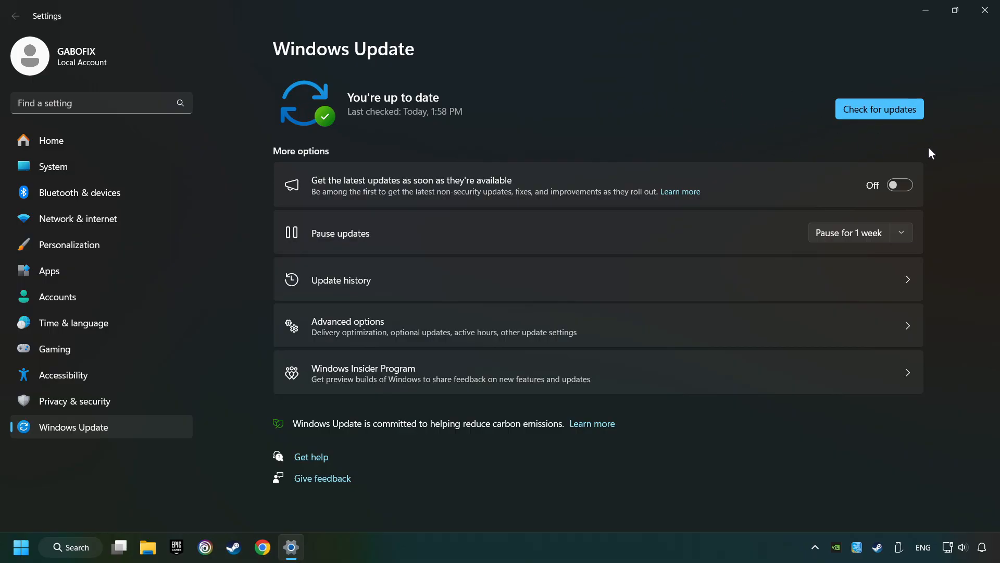
mouse_move(985, 11)
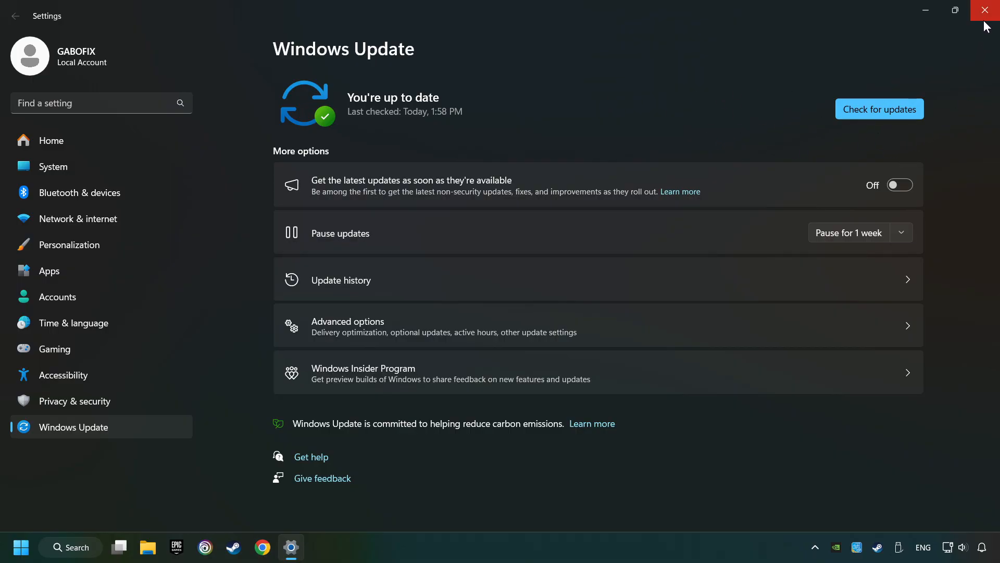
left_click(988, 10)
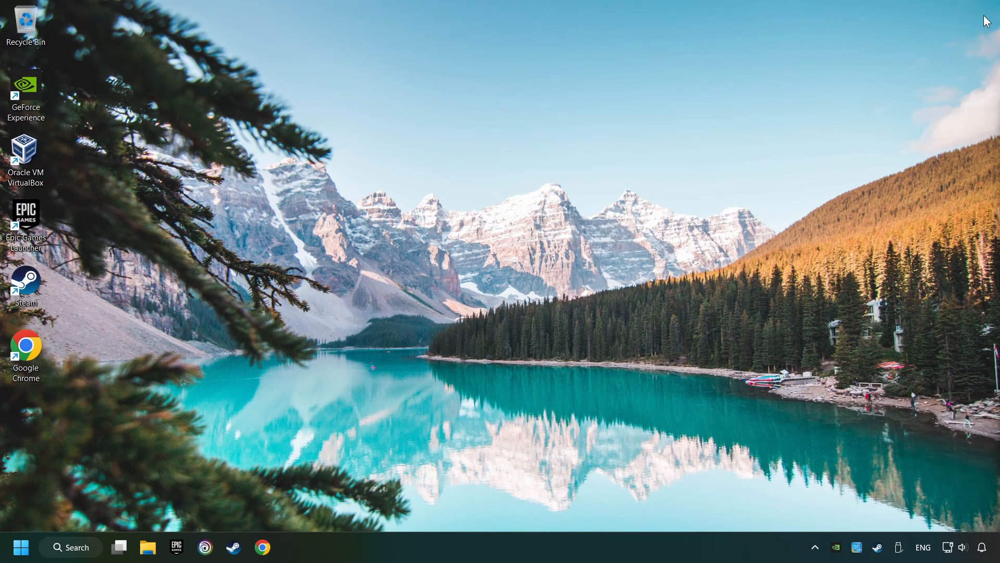
Step: Open Task Manager from the taskbar and show the Startup apps list
right_click(510, 549)
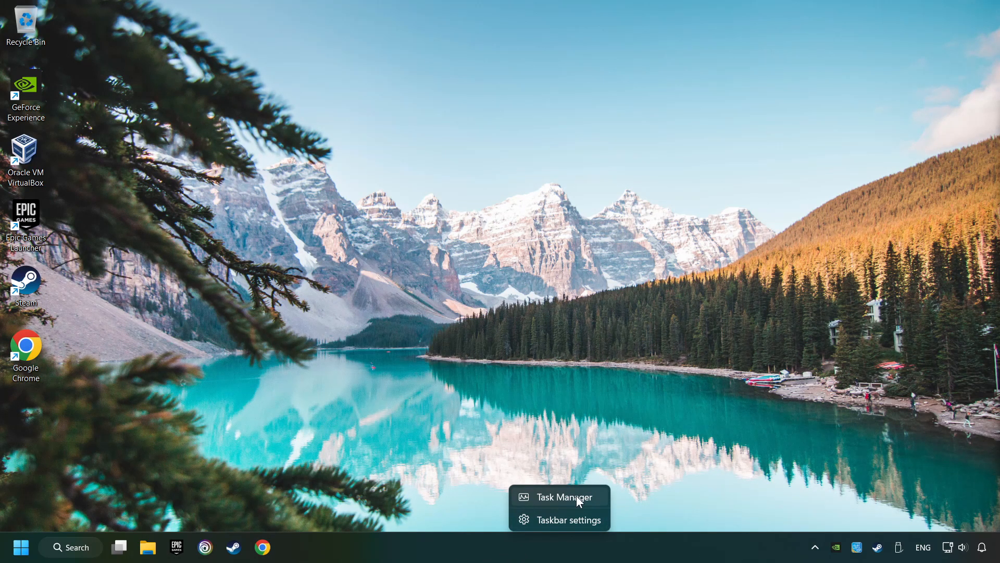
left_click(563, 497)
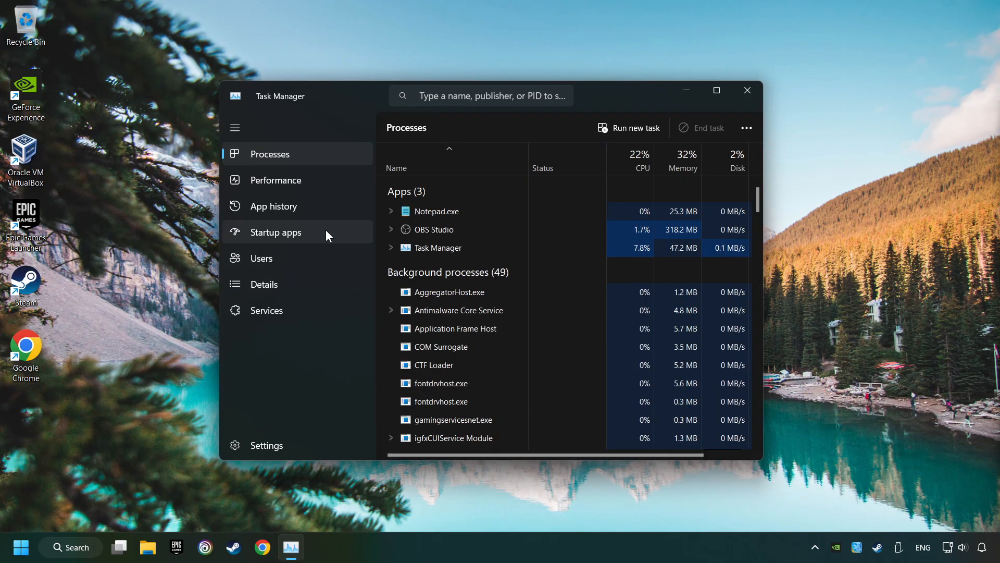
left_click(276, 231)
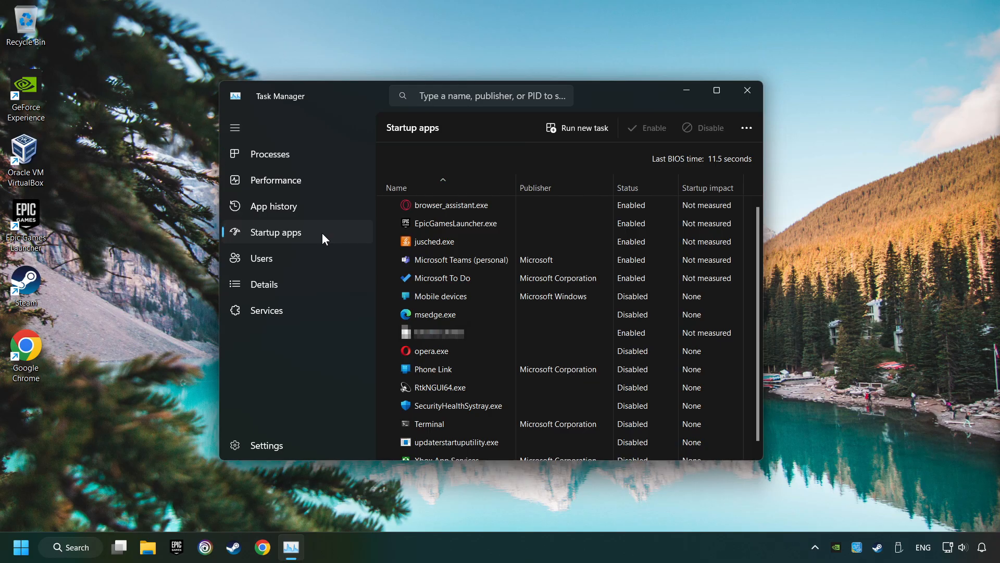
Step: Disable EpicGamesLauncher and browser_assistant at startup, then close Task Manager
left_click(447, 277)
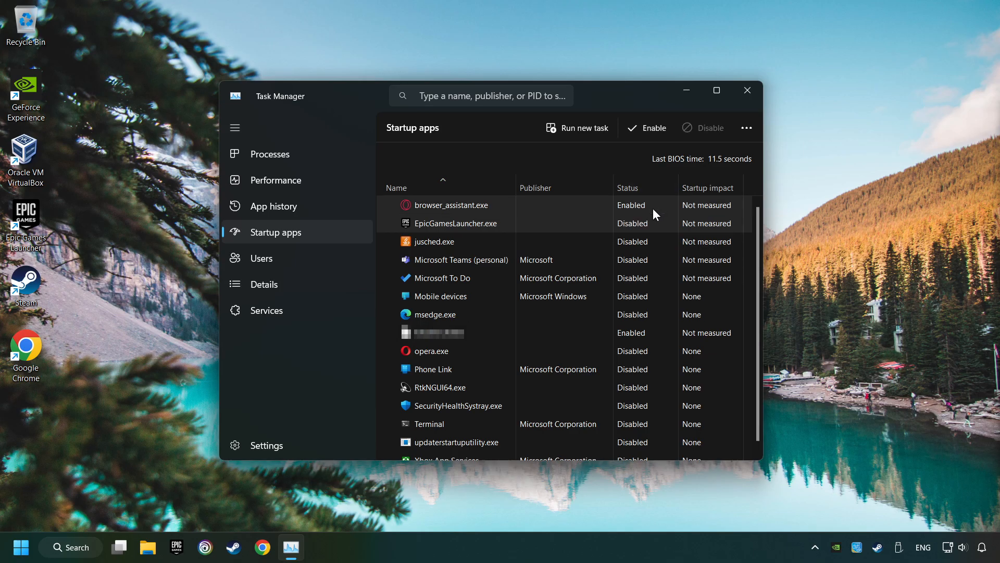
left_click(708, 127)
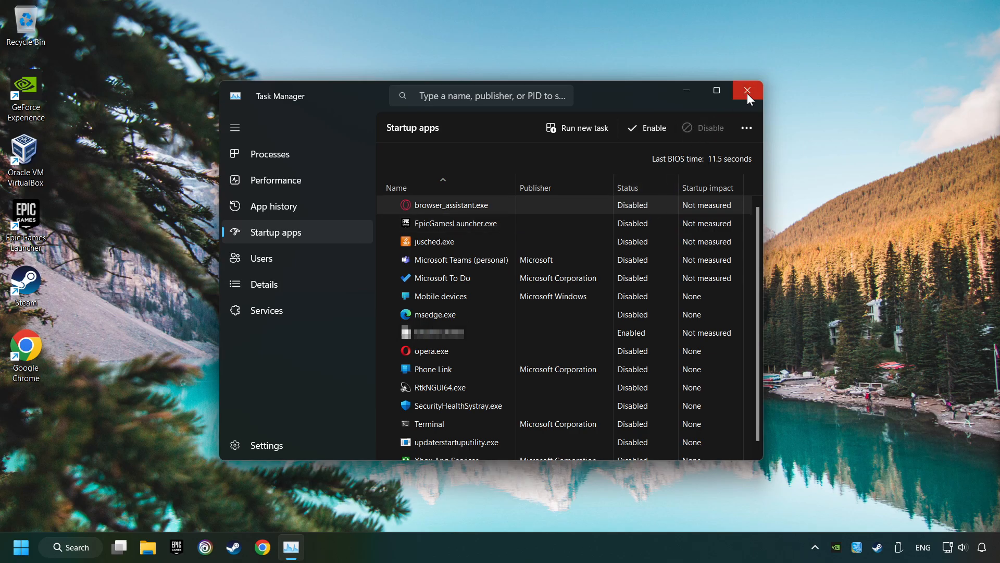
left_click(747, 89)
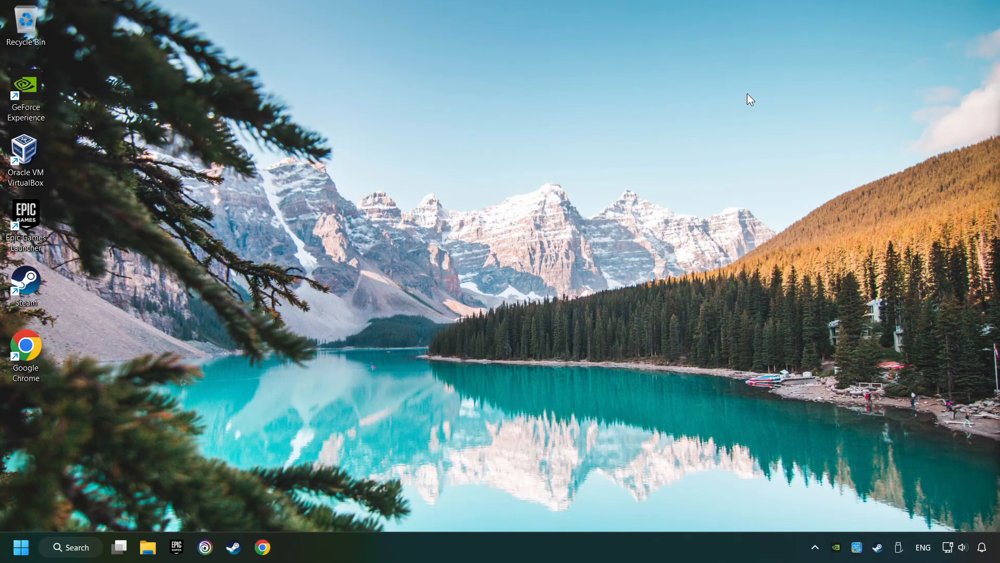
mouse_move(93, 547)
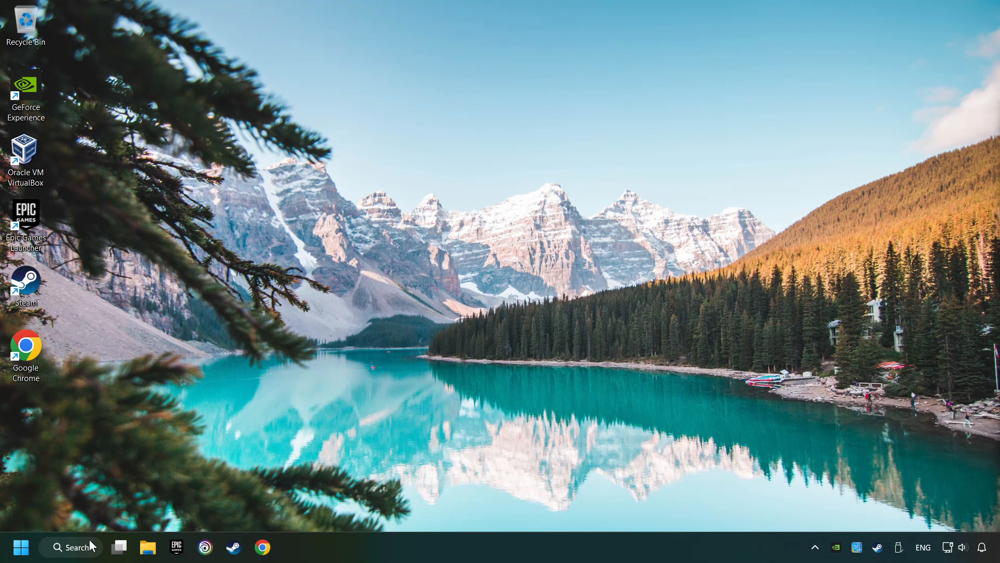
left_click(70, 547)
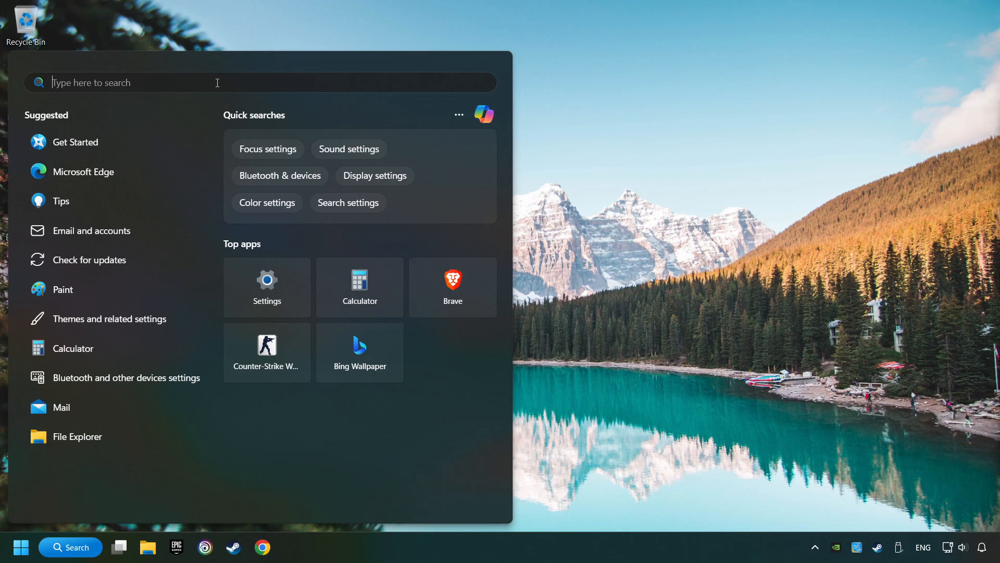
type("windows Security")
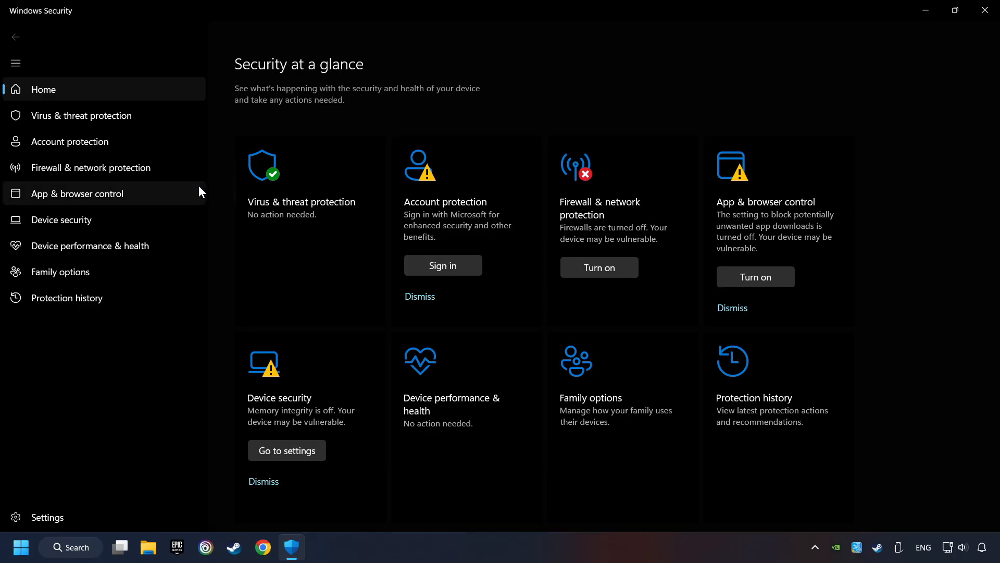
mouse_move(325, 231)
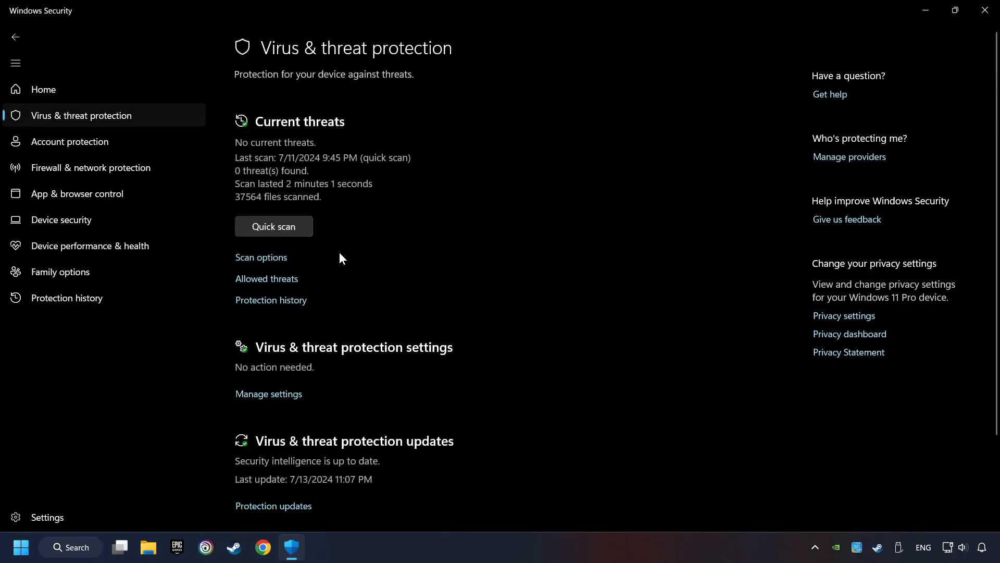
scroll("down", 3)
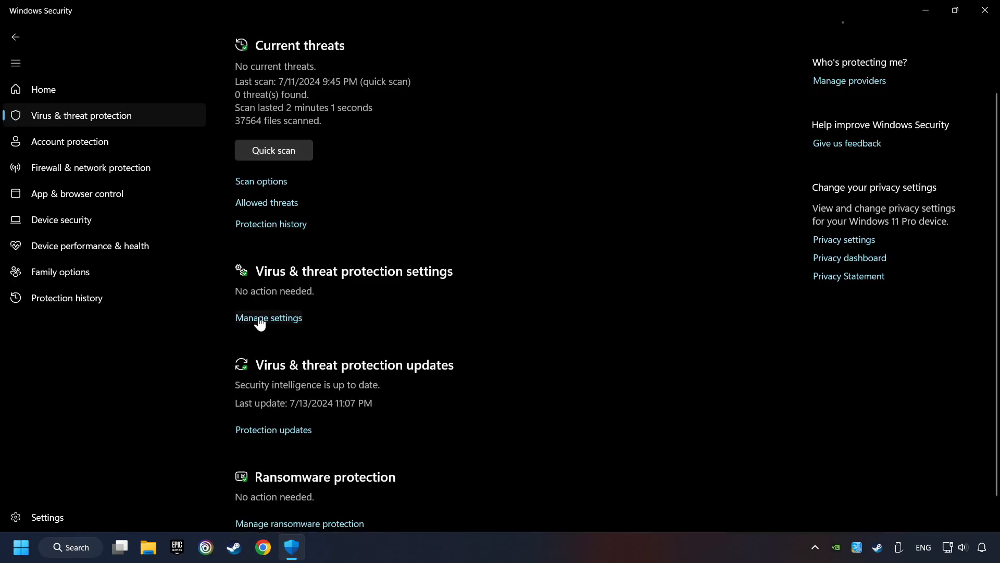
left_click(267, 318)
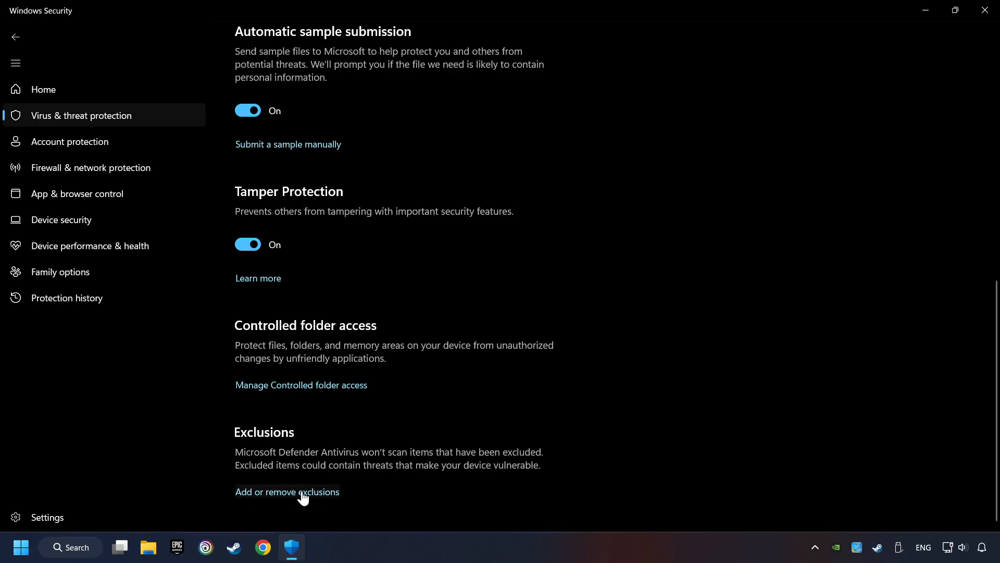
left_click(288, 491)
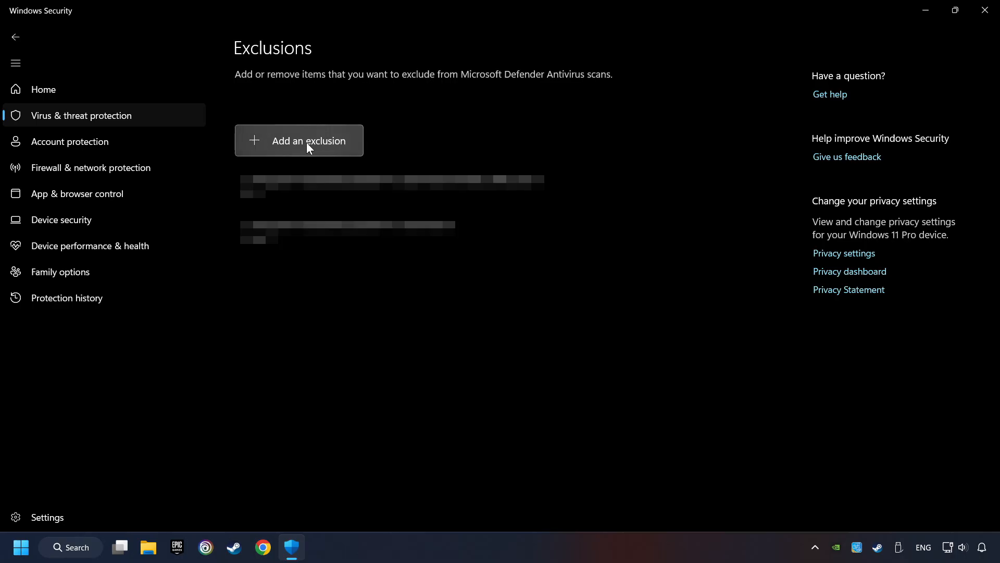
mouse_move(359, 146)
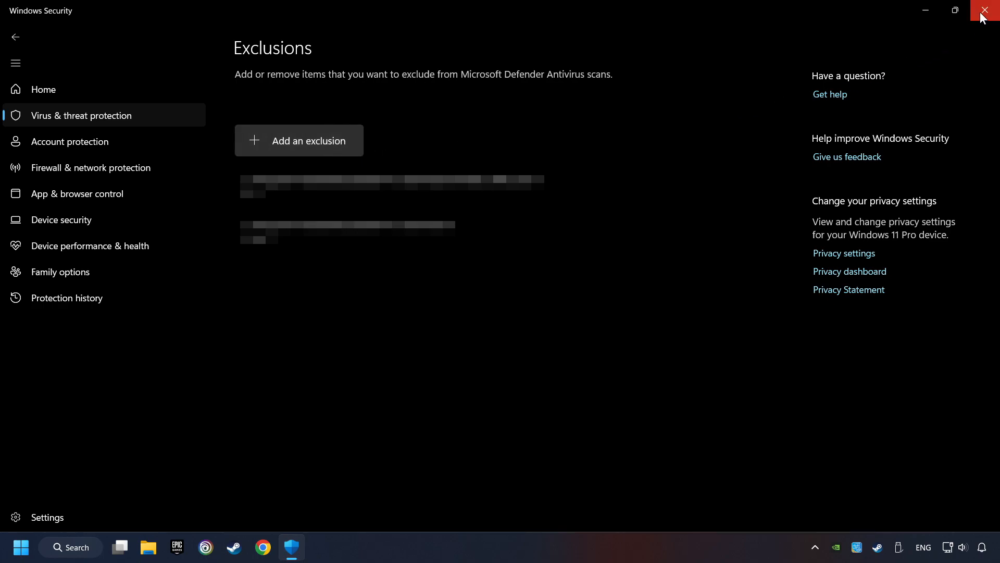
left_click(988, 10)
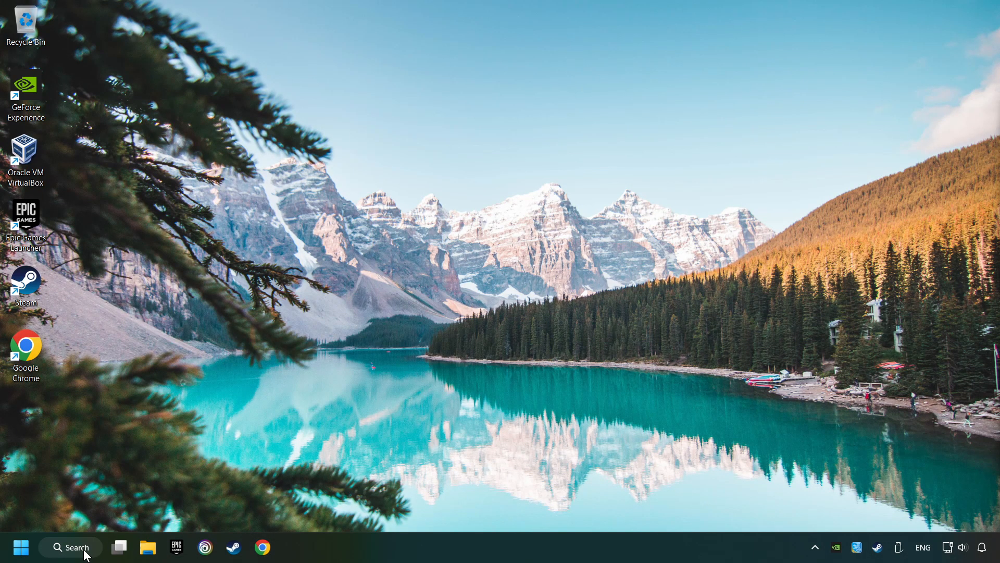
Step: Search 'cmd' and launch Command Prompt as administrator
left_click(70, 547)
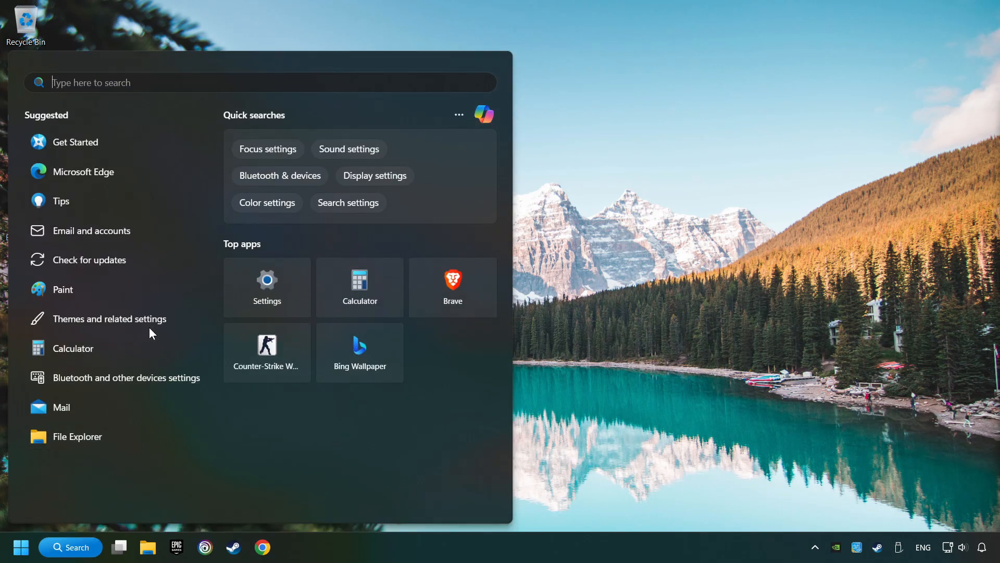
type("cmd")
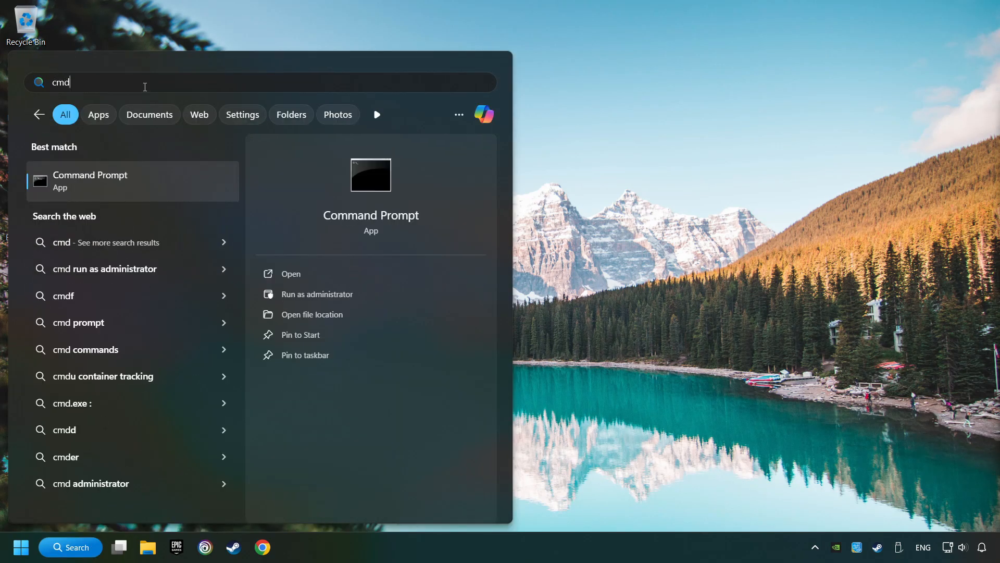
right_click(90, 180)
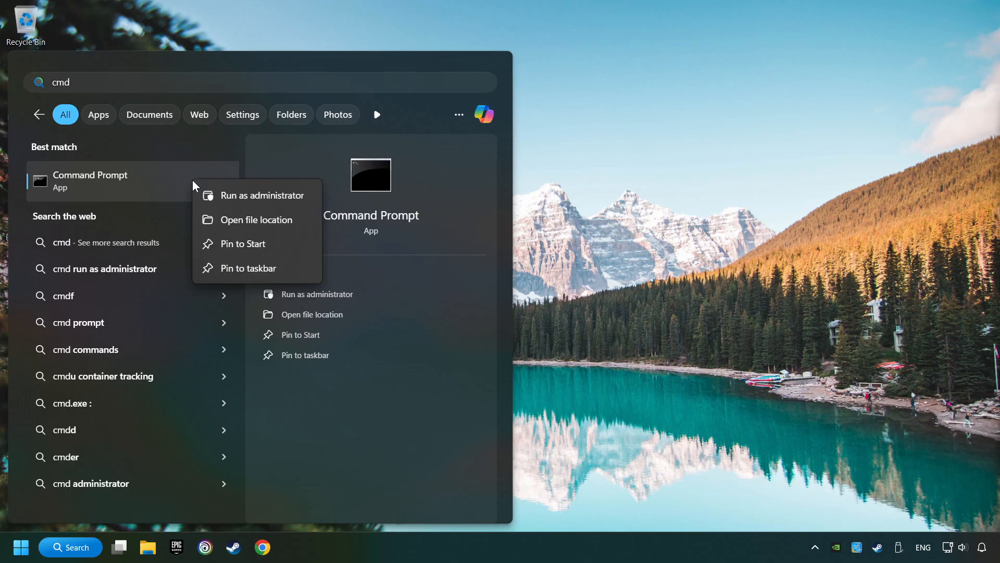
left_click(261, 195)
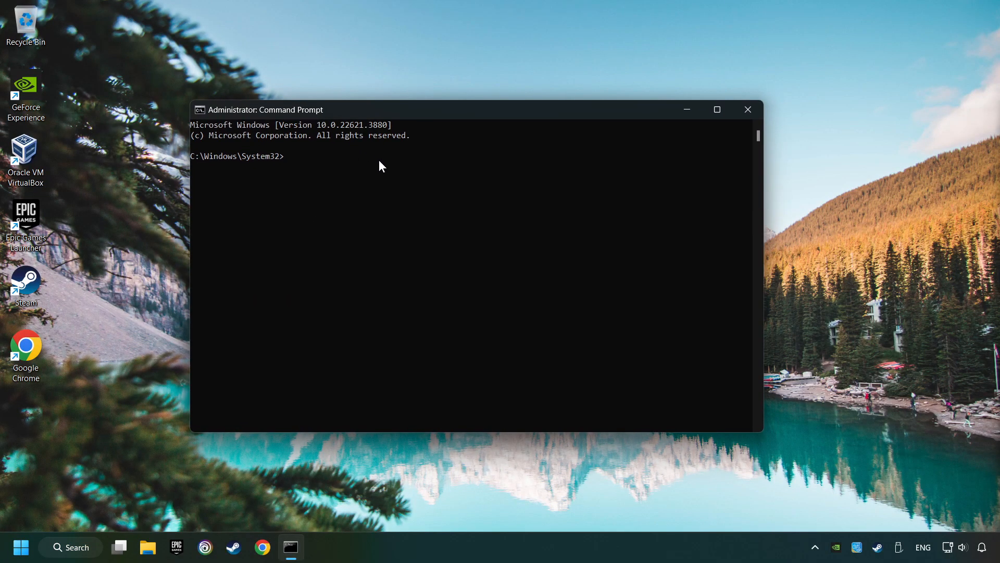
Step: Run sfc /scannow, close the Command Prompt window, and bring up the Start menu
type("sfc")
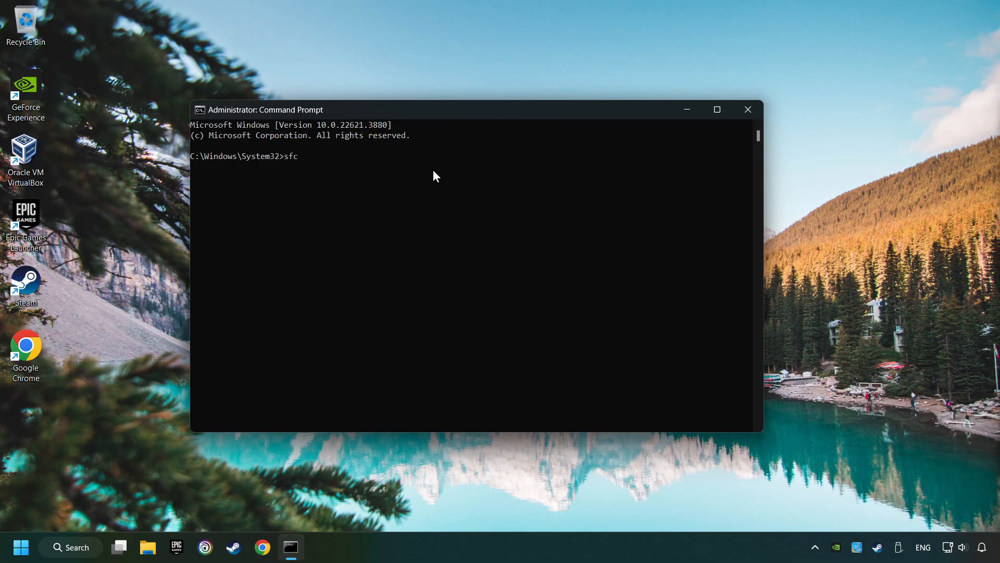
type("/scannow")
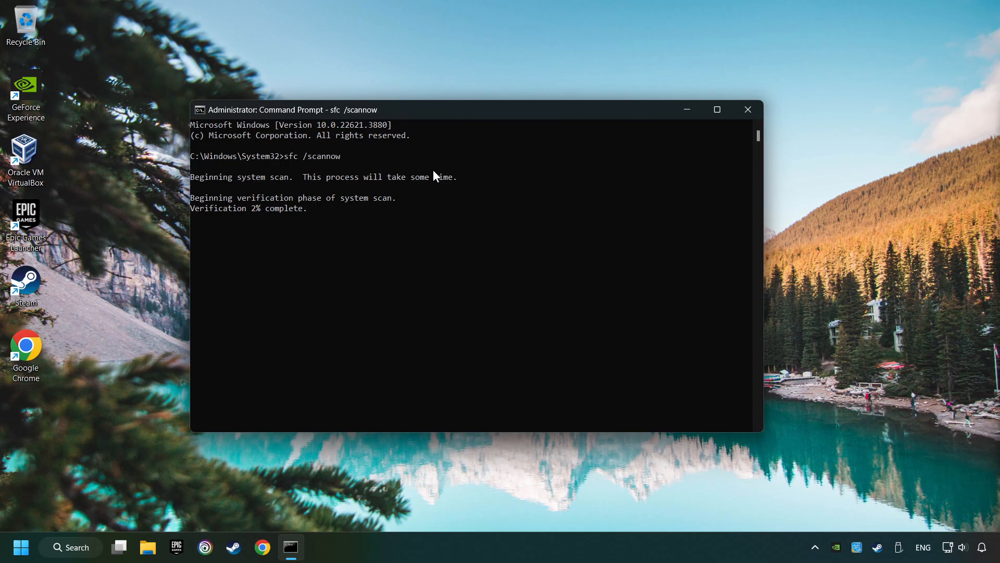
left_click(747, 110)
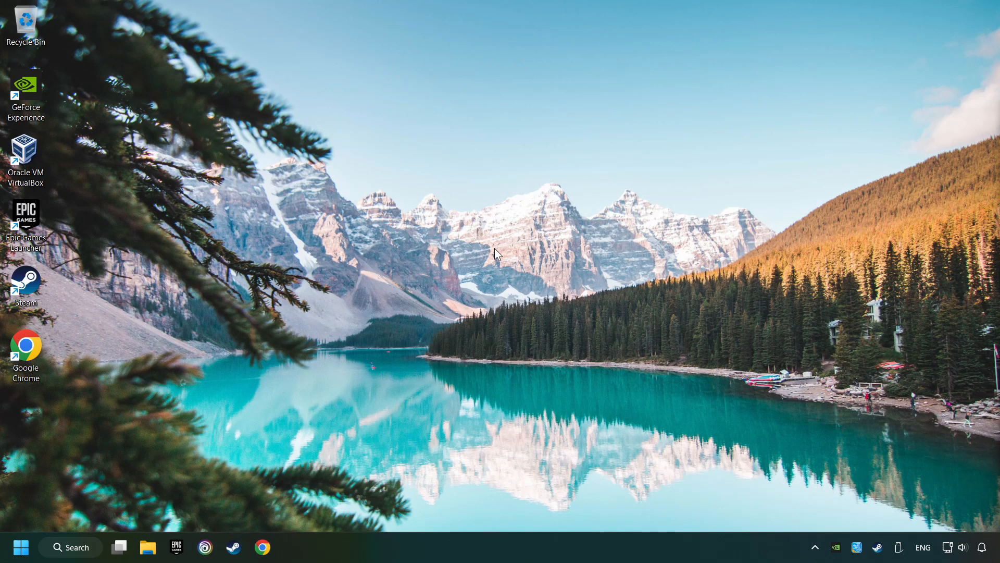
left_click(20, 547)
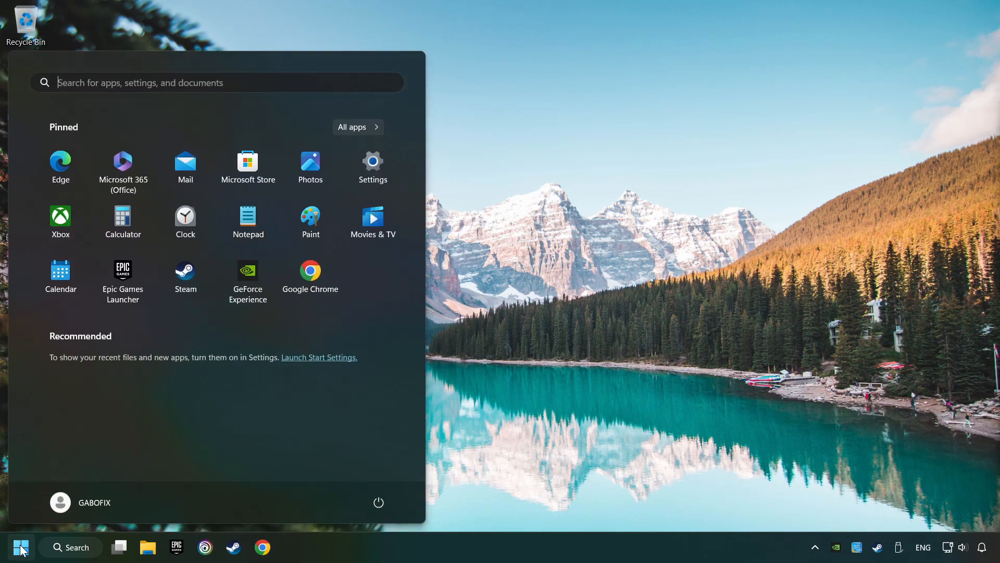